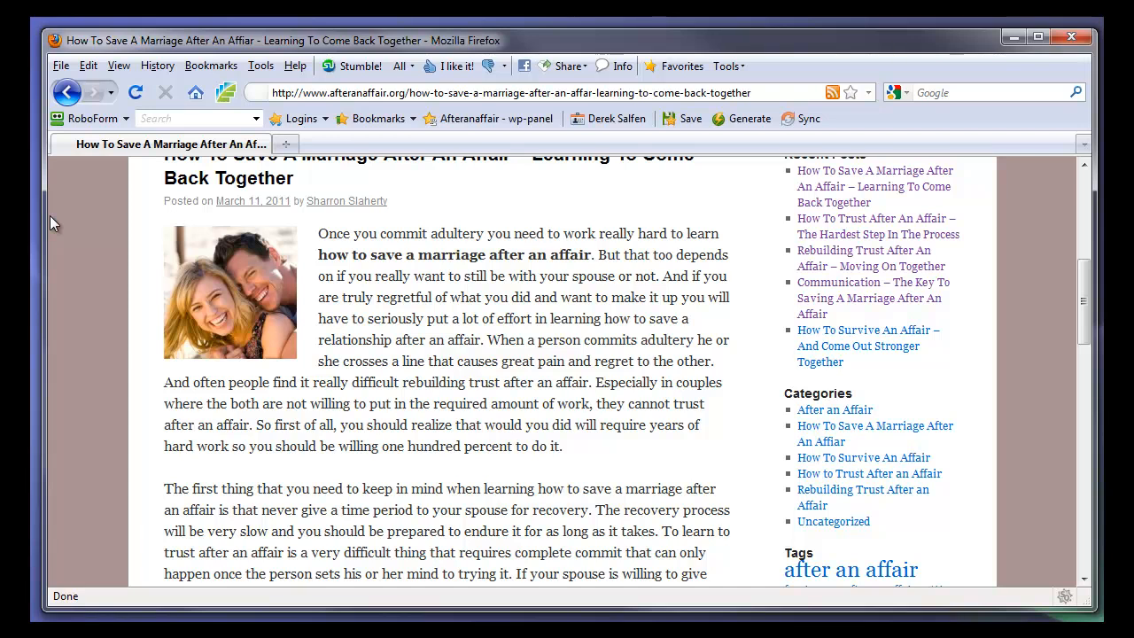
pyautogui.moveTo(237, 158)
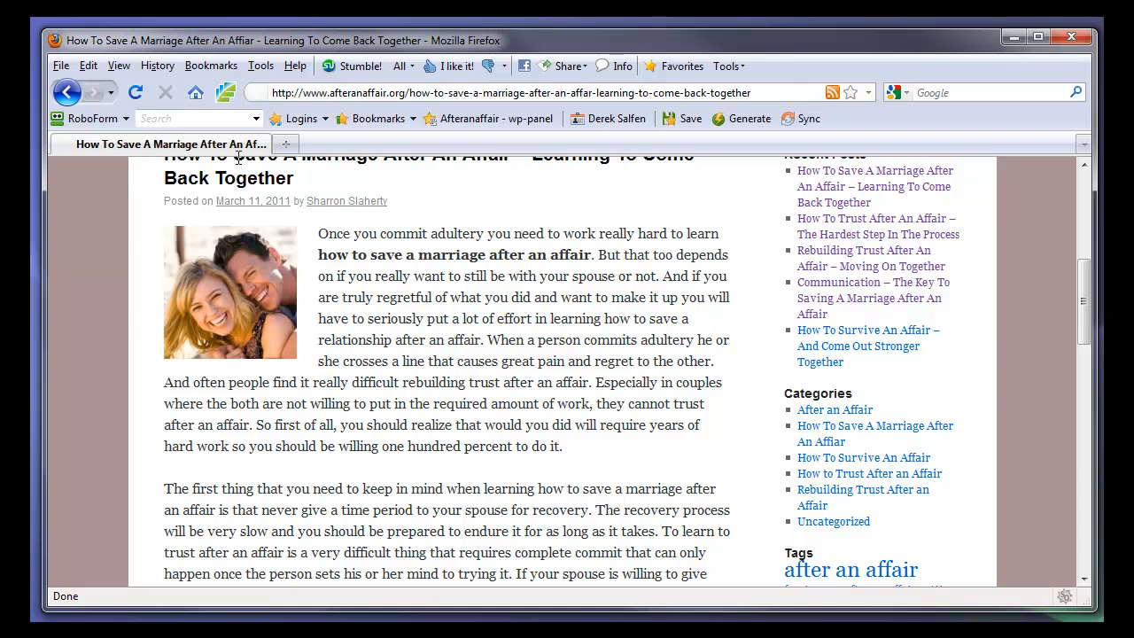
# Open all 22 bookmarks in the Web 2.0 bookmark folder as separate tabs.
pyautogui.click(210, 64)
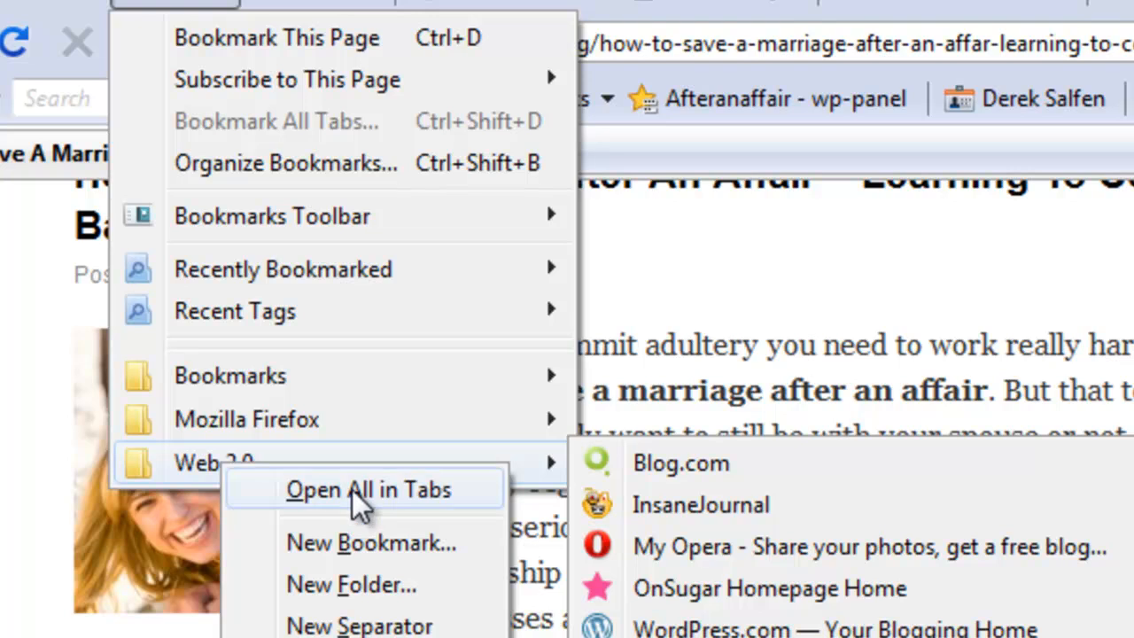
pyautogui.click(366, 489)
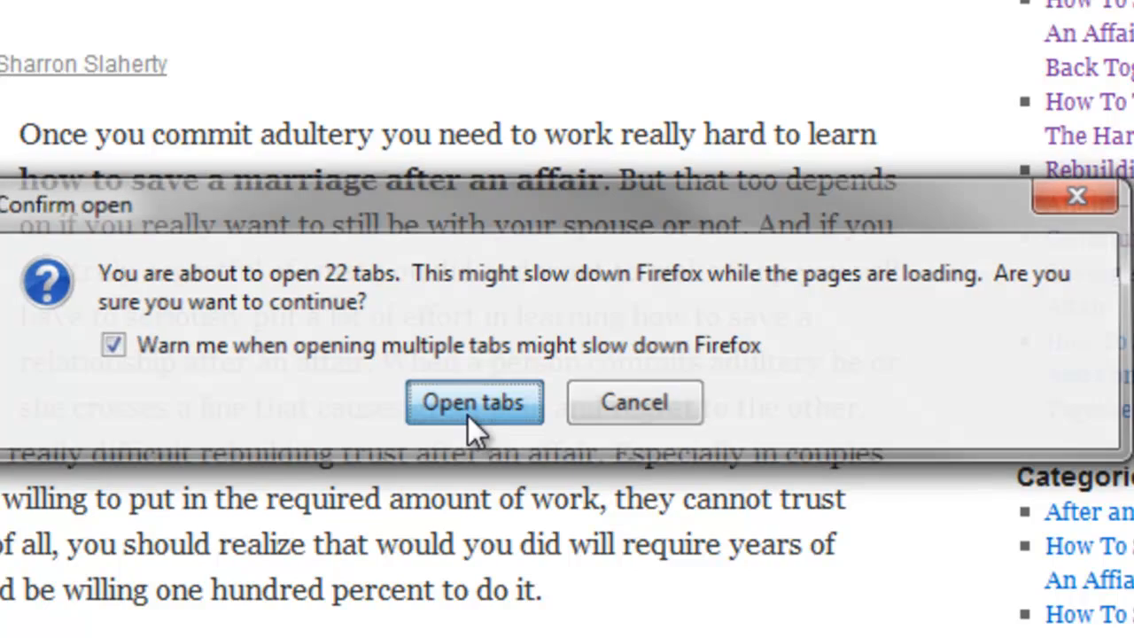
pyautogui.click(474, 401)
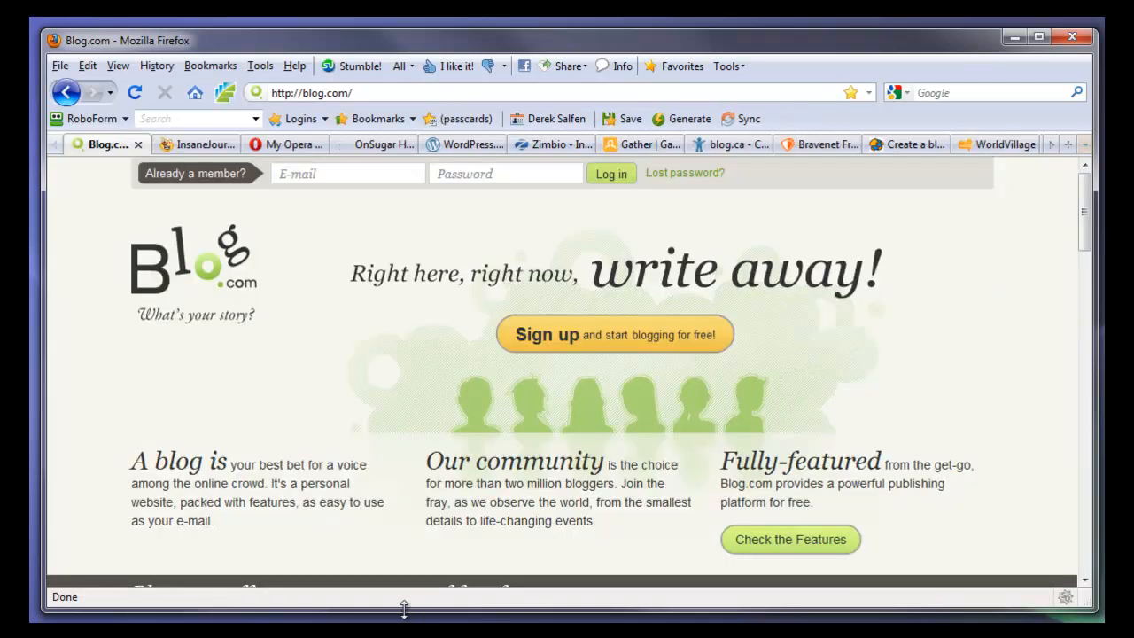
pyautogui.moveTo(192, 336)
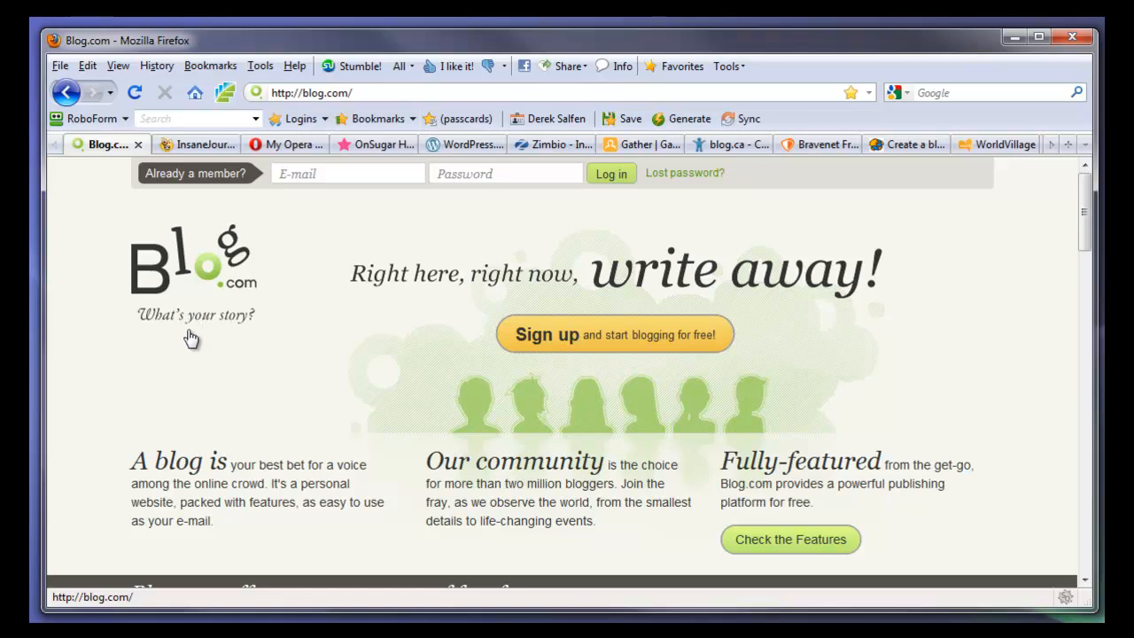
pyautogui.click(283, 143)
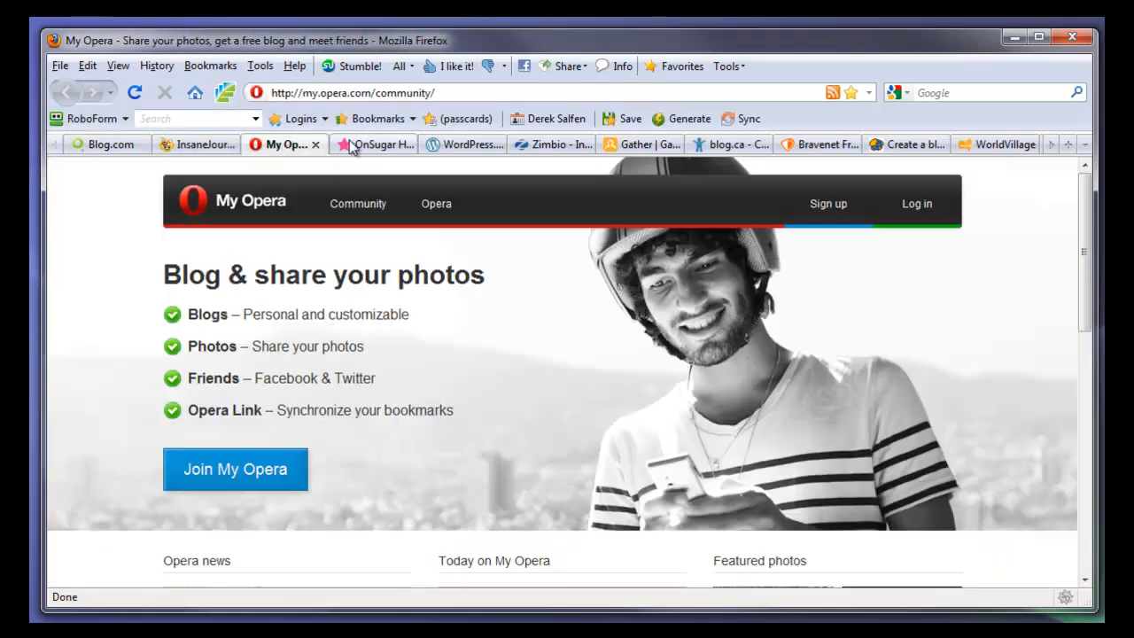
pyautogui.click(545, 143)
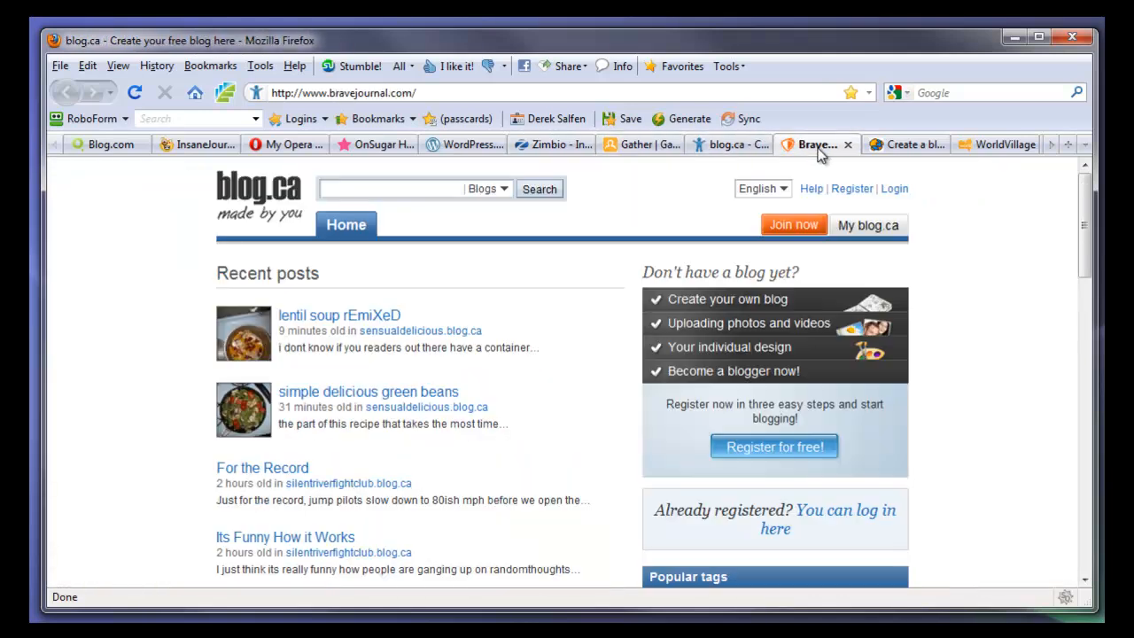
pyautogui.click(995, 143)
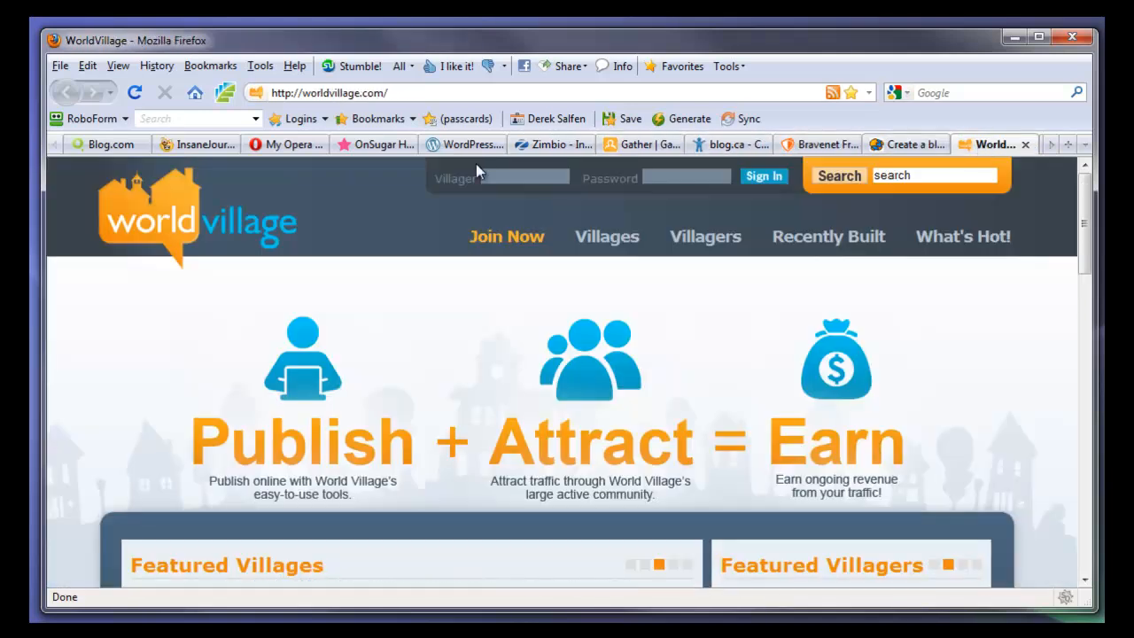
pyautogui.click(98, 143)
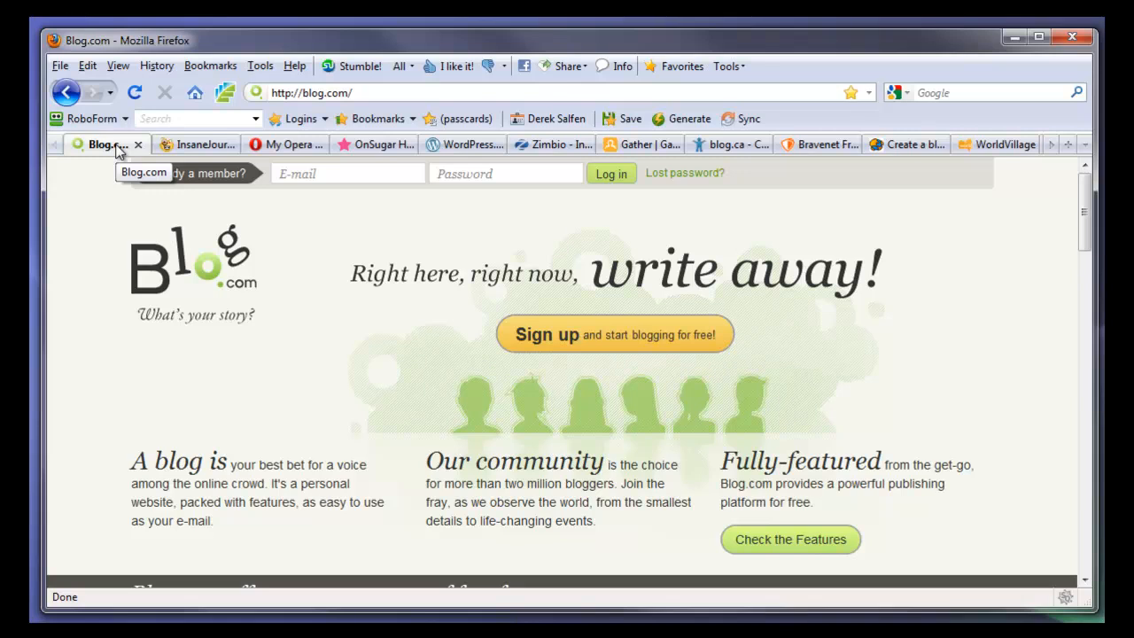
pyautogui.moveTo(76, 177)
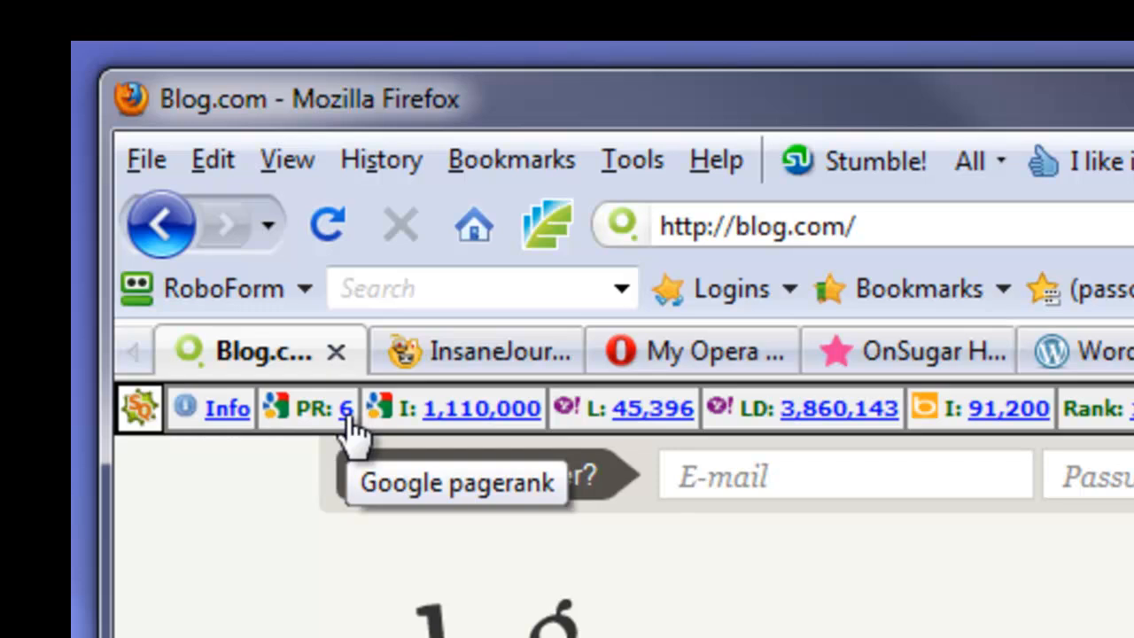
# Compare SEO stats across the InsaneJournal (PR 4) and My Opera (PR 8) tabs.
pyautogui.click(479, 350)
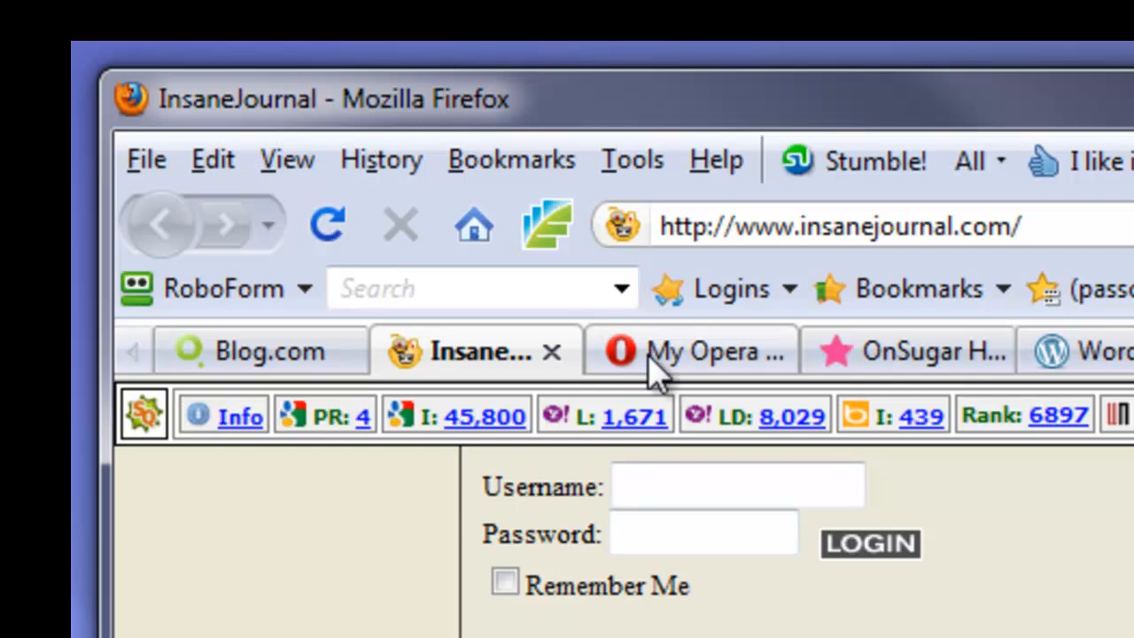
pyautogui.click(718, 351)
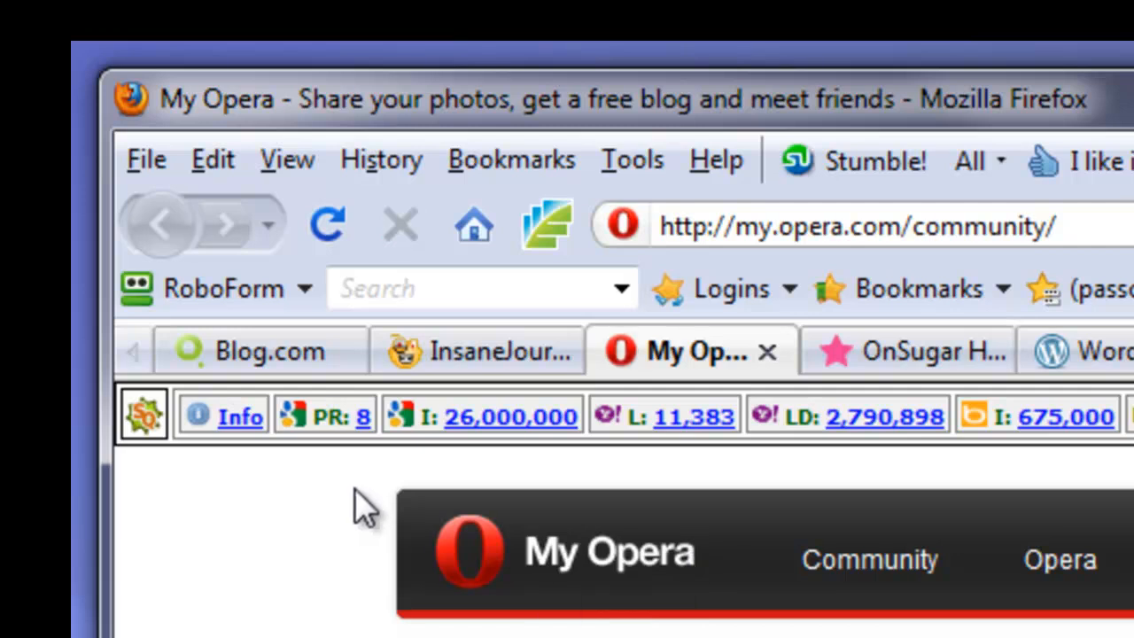
pyautogui.moveTo(366, 434)
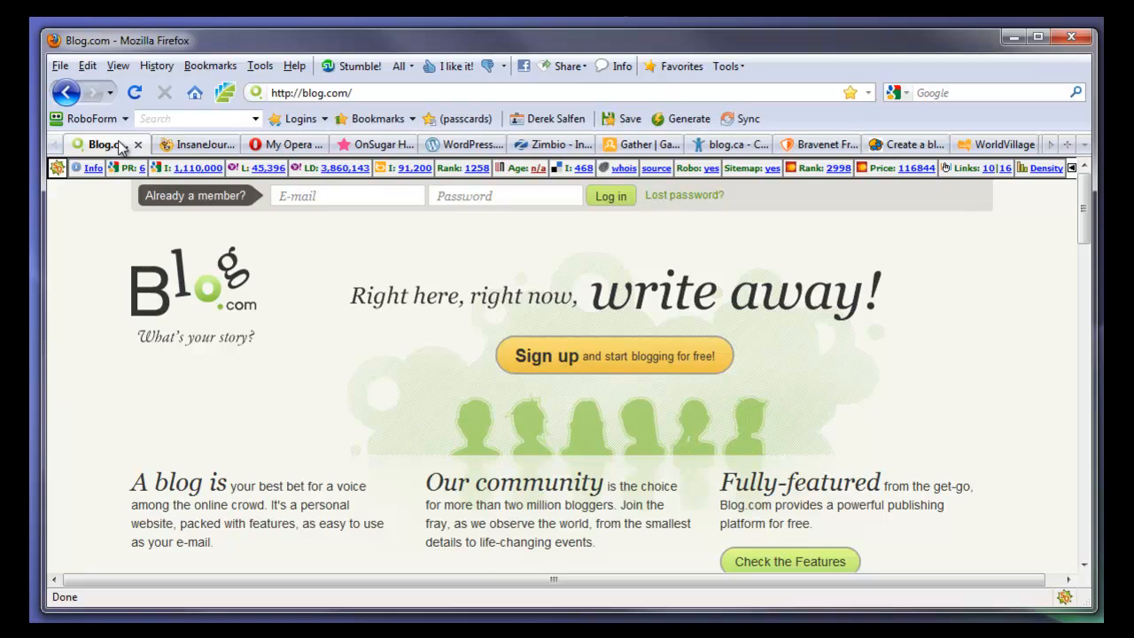
pyautogui.moveTo(239, 339)
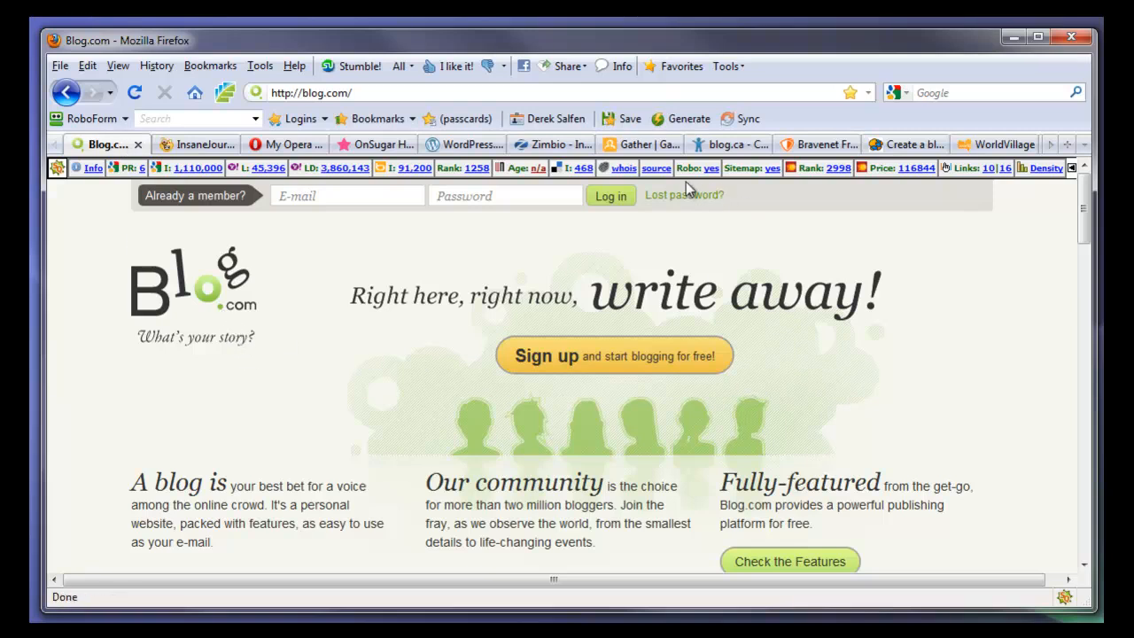
pyautogui.moveTo(684, 199)
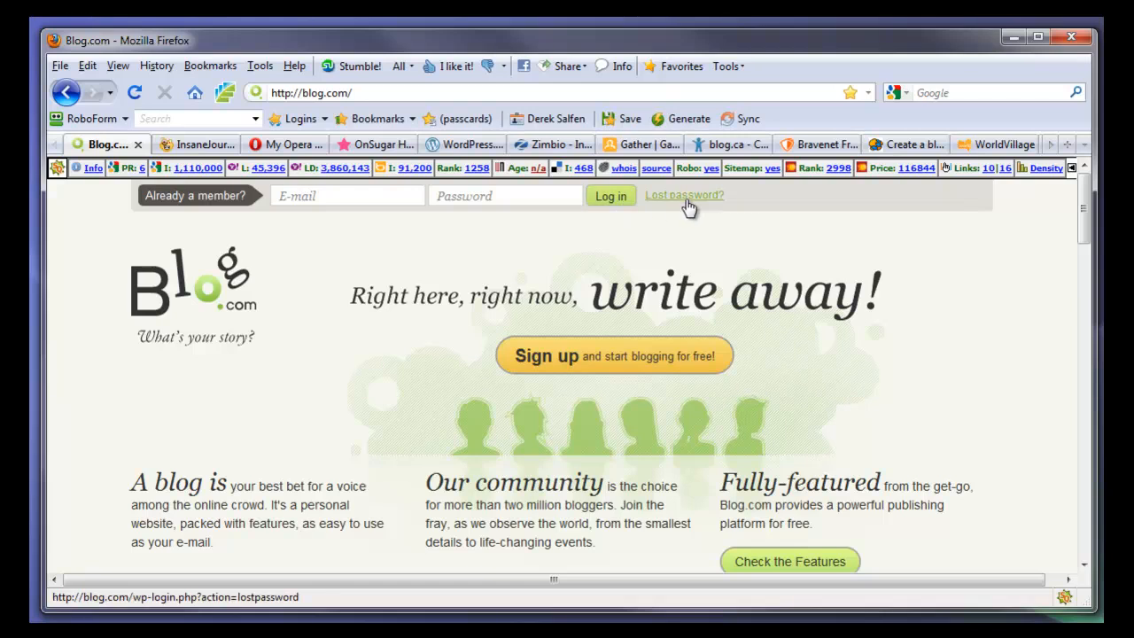
pyautogui.moveTo(558, 363)
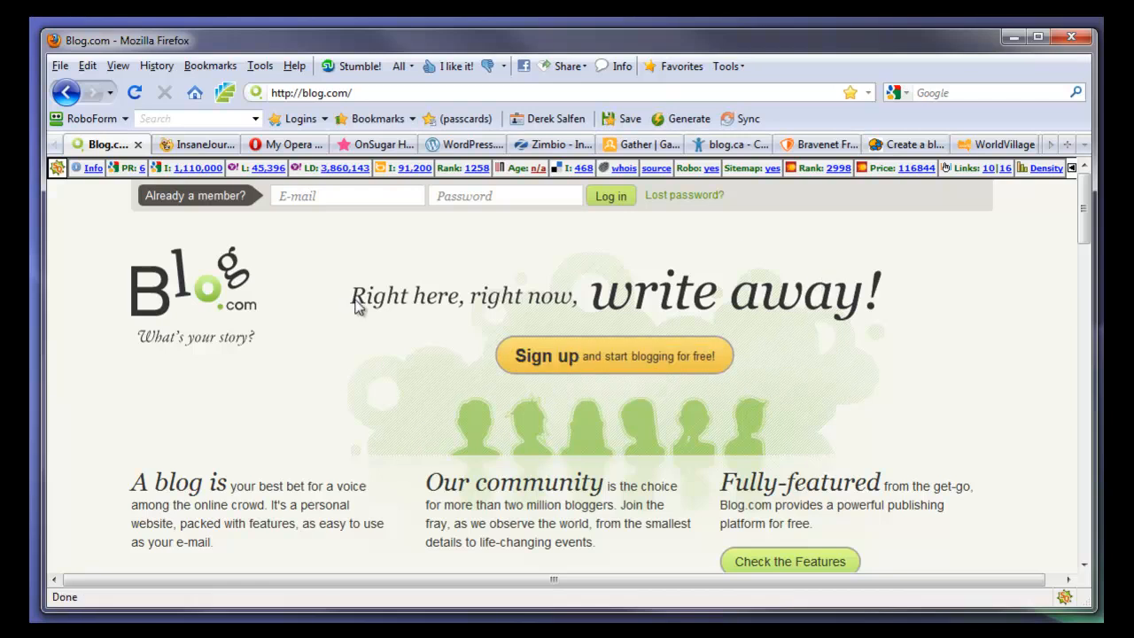
# Start Blog.com's free blog registration from the yellow Sign up button.
pyautogui.click(614, 356)
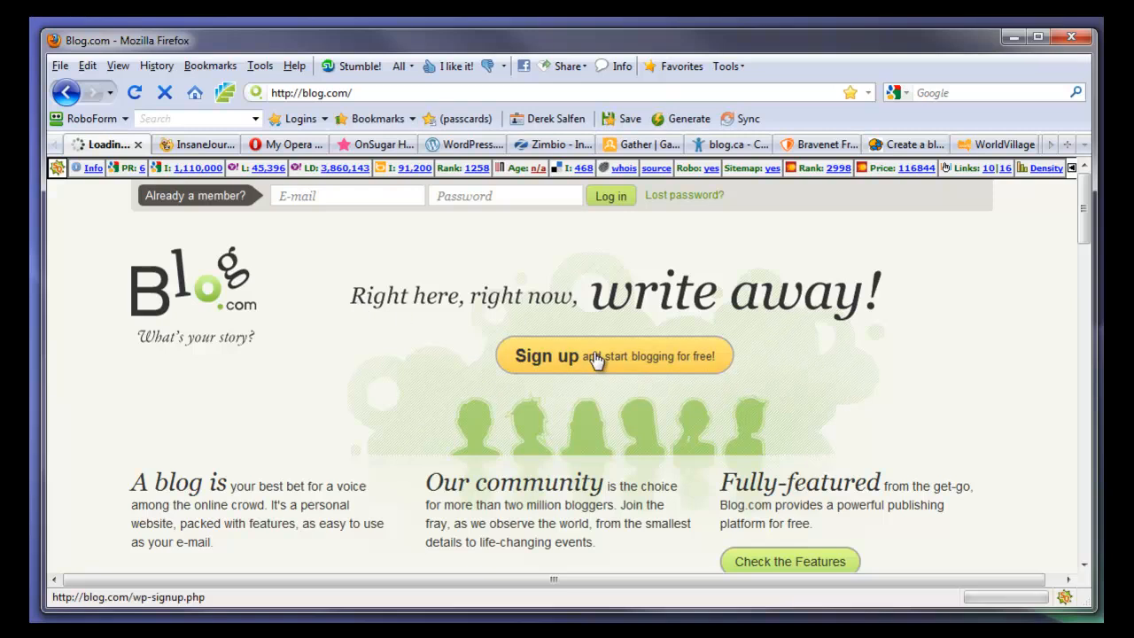
# Enter the affairsite e-mail address and the password in both password fields.
pyautogui.click(614, 356)
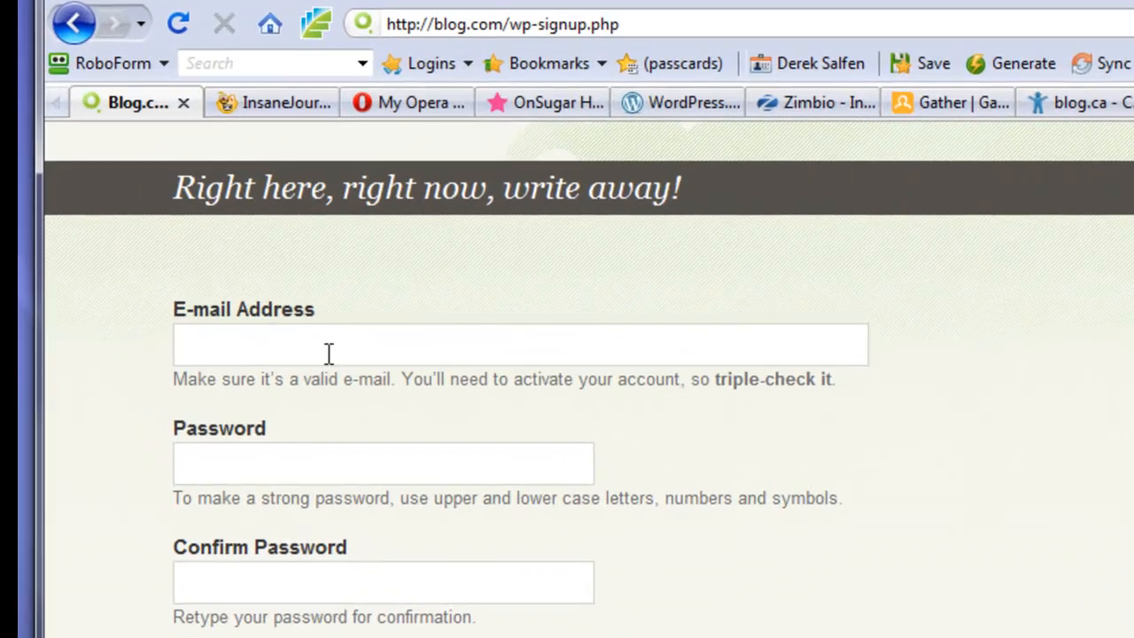
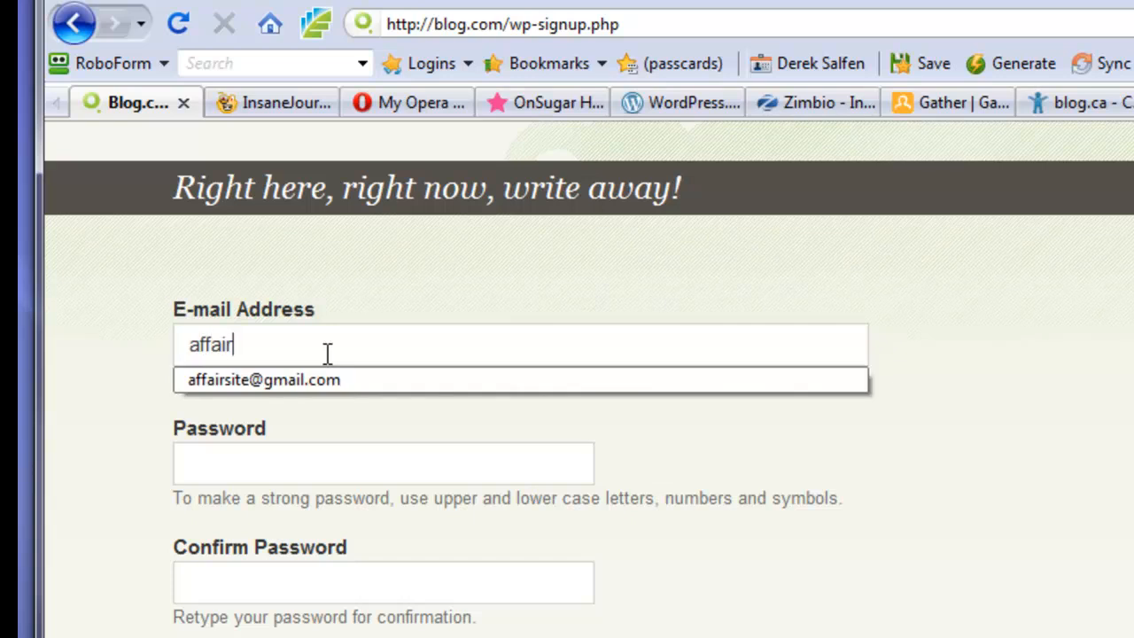
pyautogui.moveTo(213, 379)
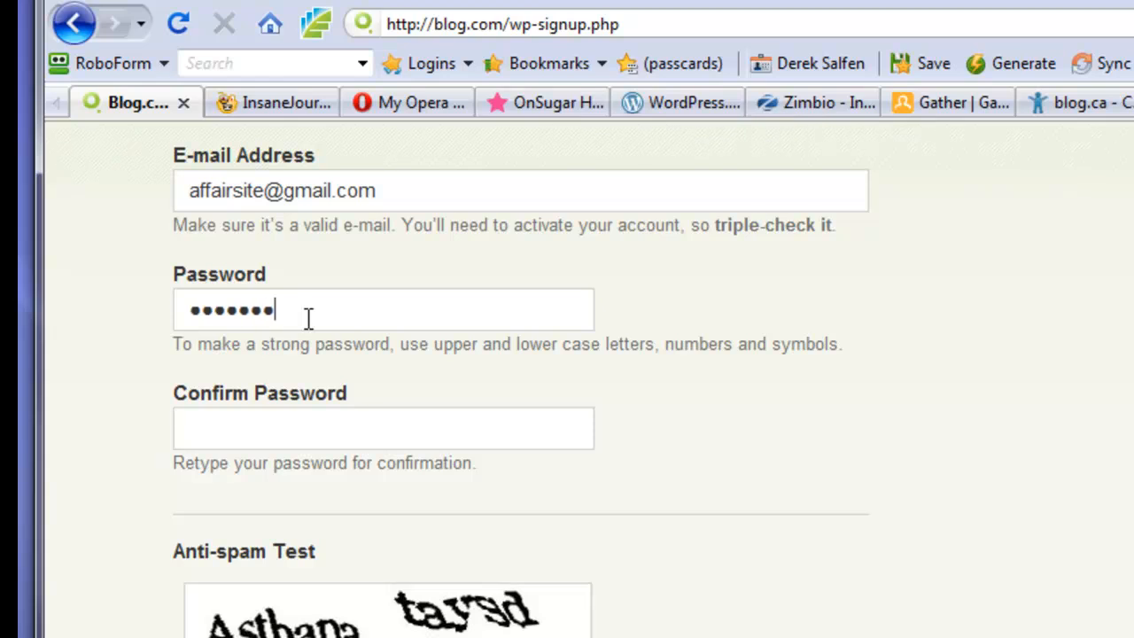
pyautogui.write('••')
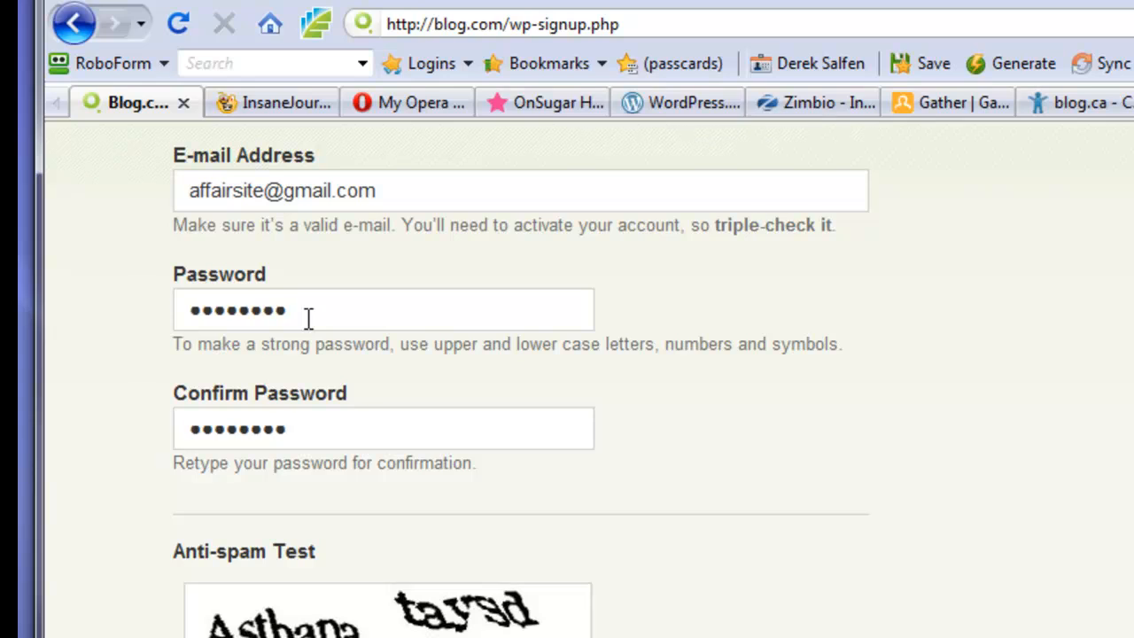
pyautogui.moveTo(992, 439)
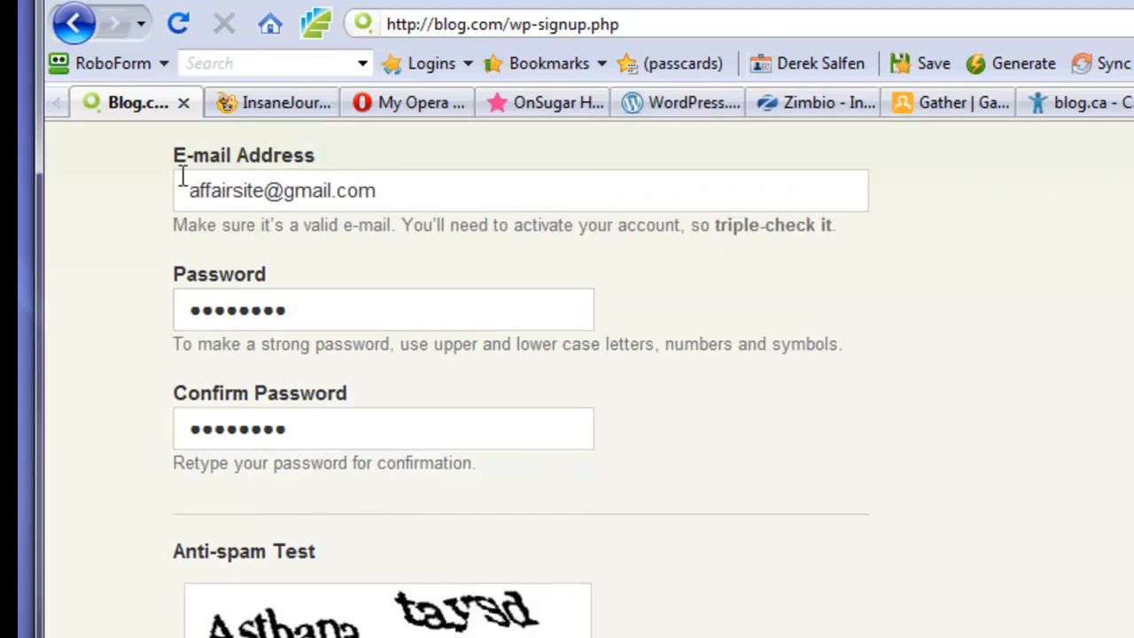
pyautogui.moveTo(186, 177)
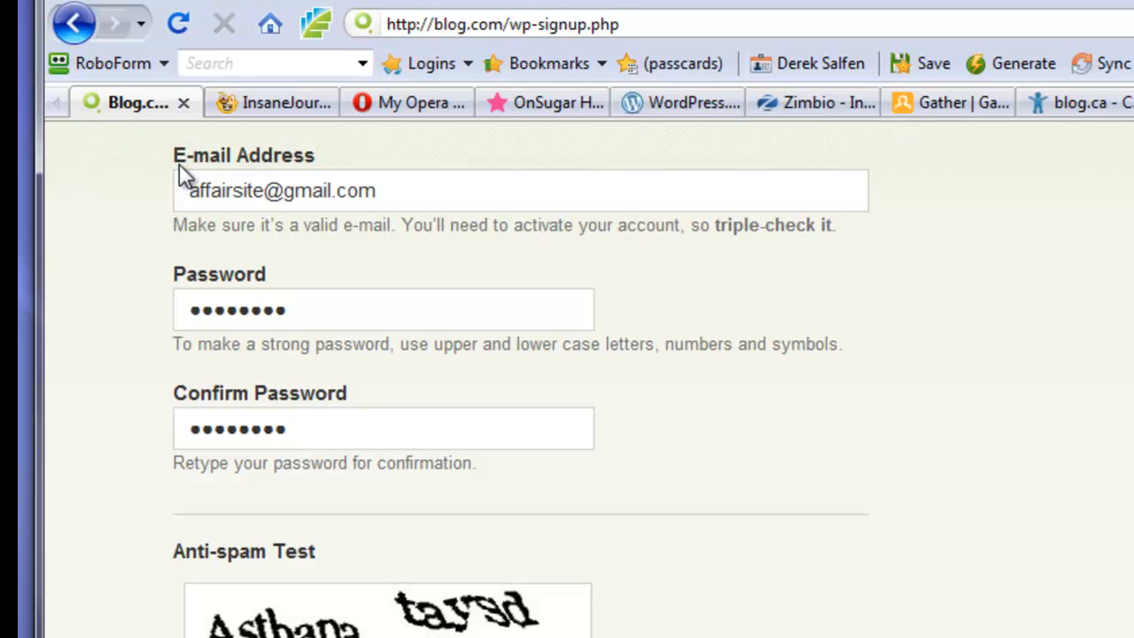
pyautogui.moveTo(842, 461)
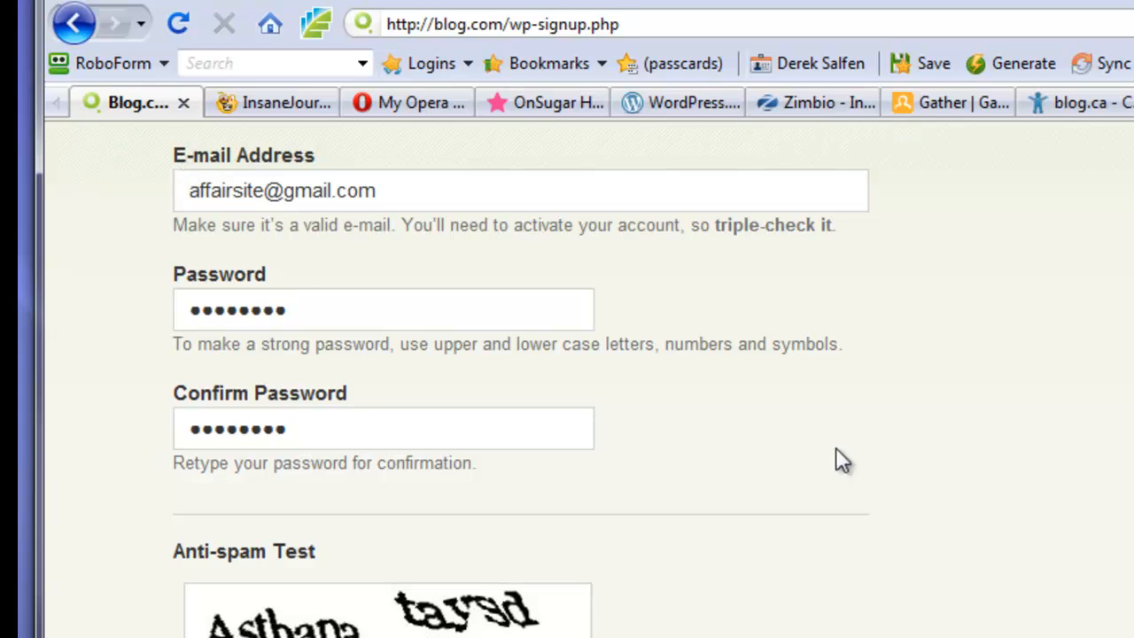
pyautogui.moveTo(839, 455)
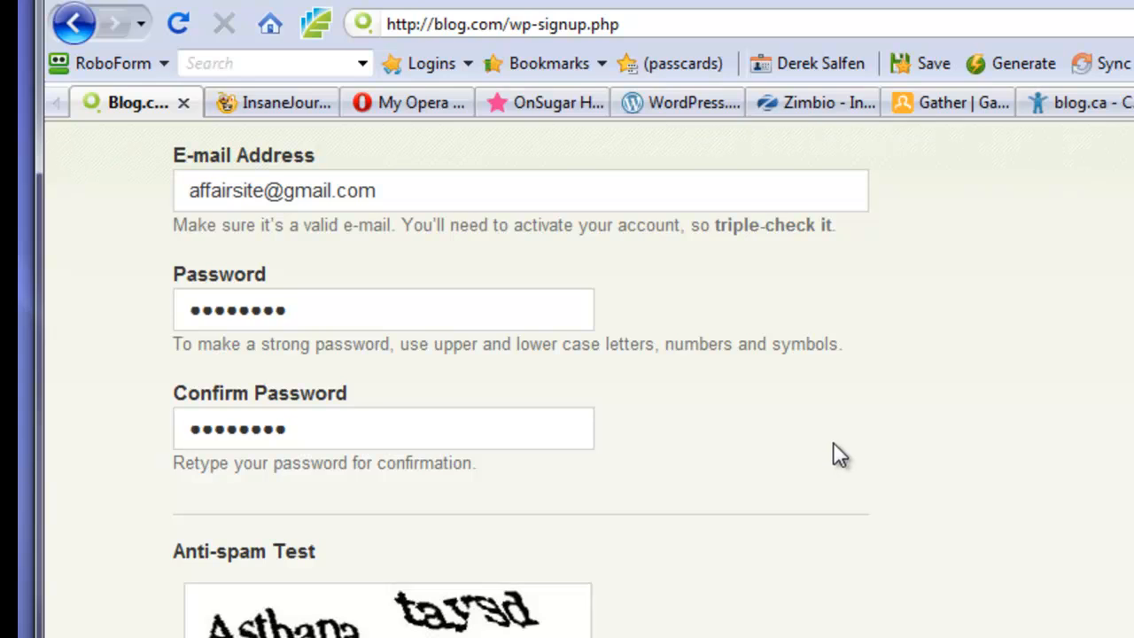
# Fill in the anti-spam CAPTCHA words at the bottom of the sign-up form.
pyautogui.scroll(-3)
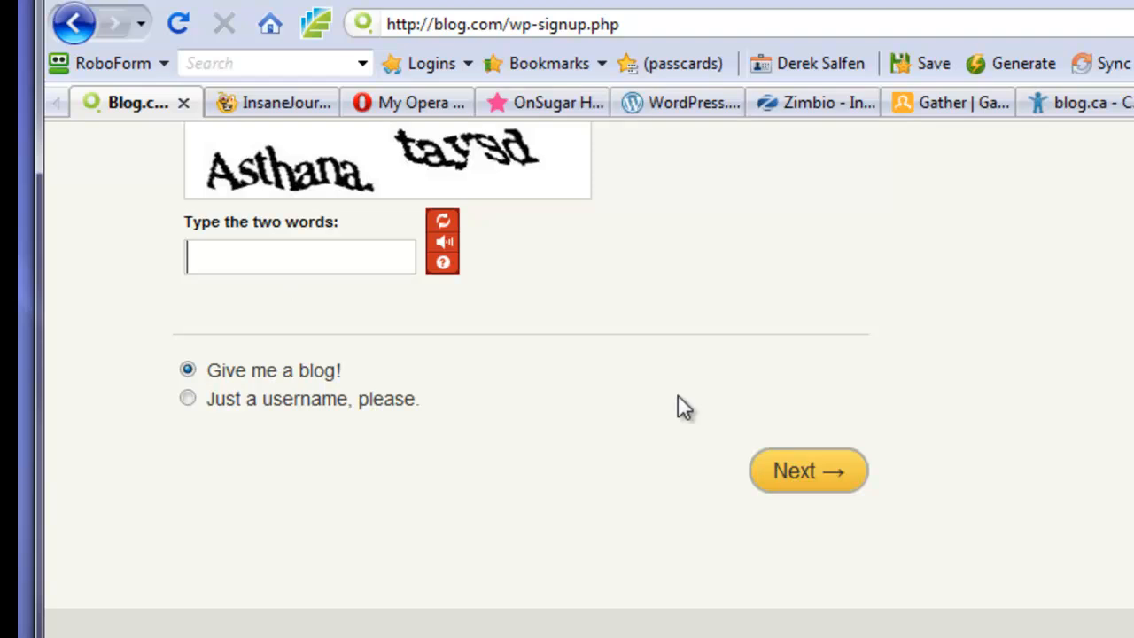
pyautogui.scroll(3)
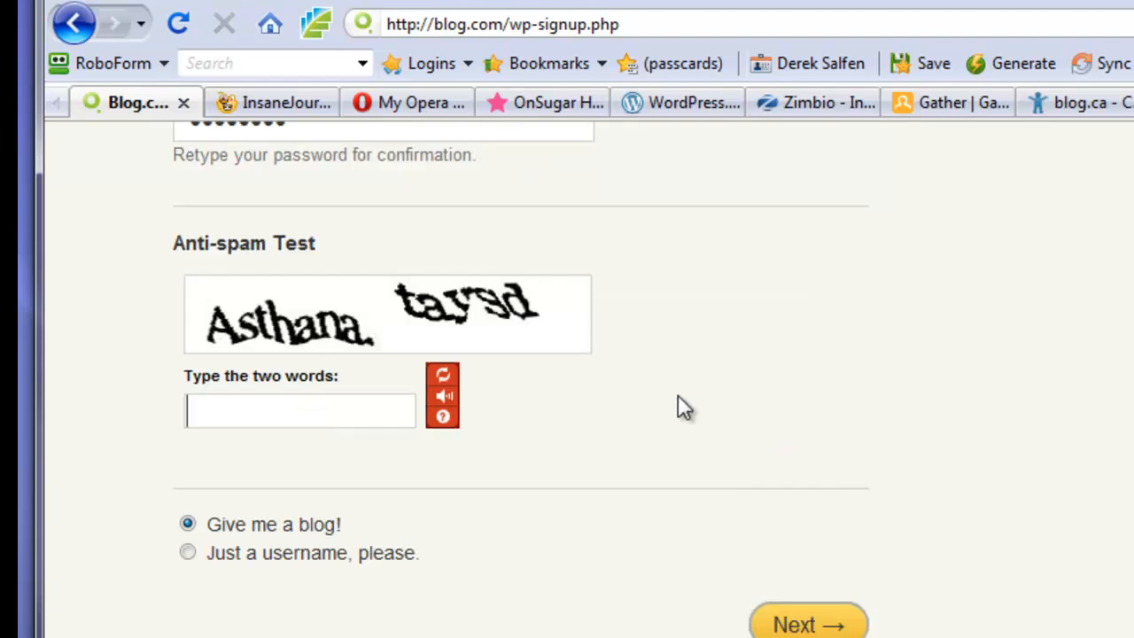
pyautogui.write('Asthana.')
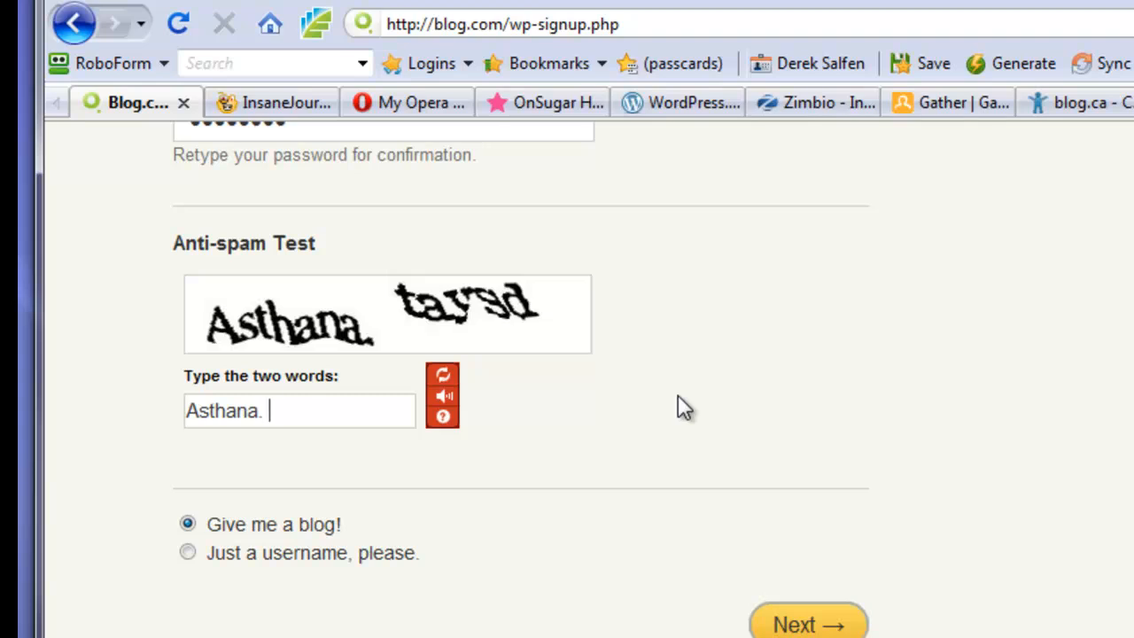
pyautogui.write('tays')
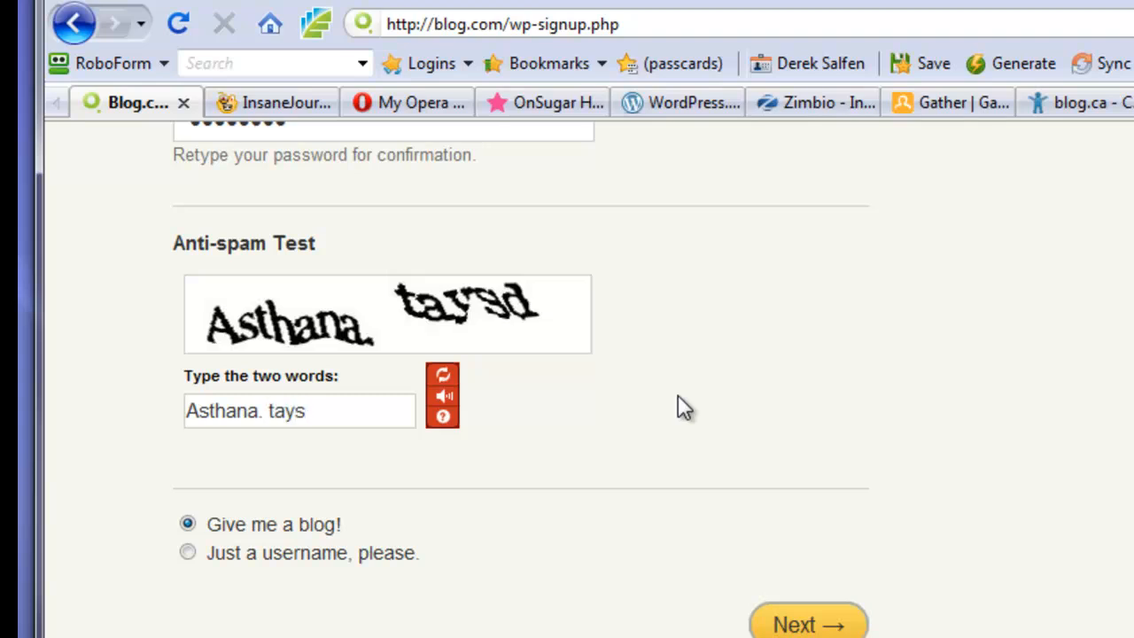
pyautogui.write('d')
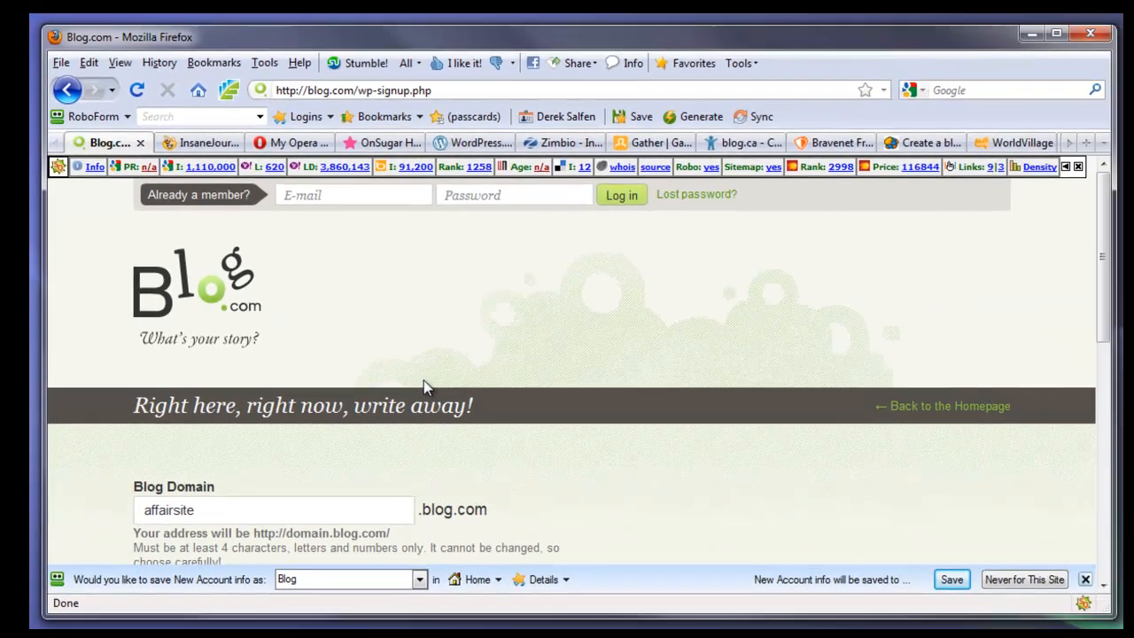
# Enter 'After an Affair' in the Blog Title field under the affairsite domain.
pyautogui.scroll(-3)
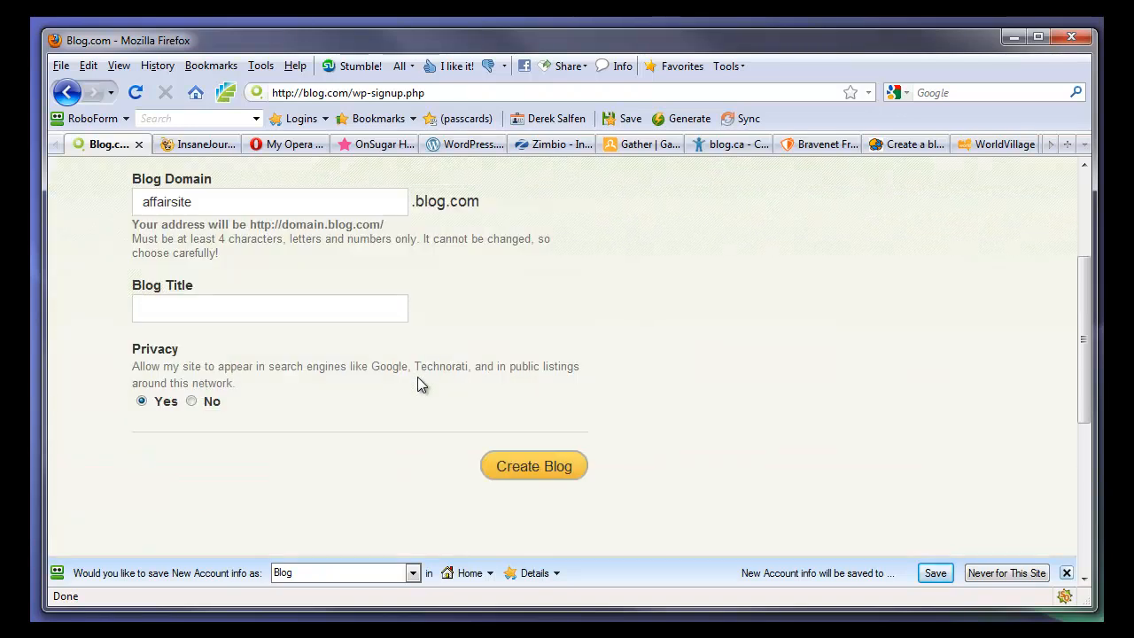
pyautogui.moveTo(193, 190)
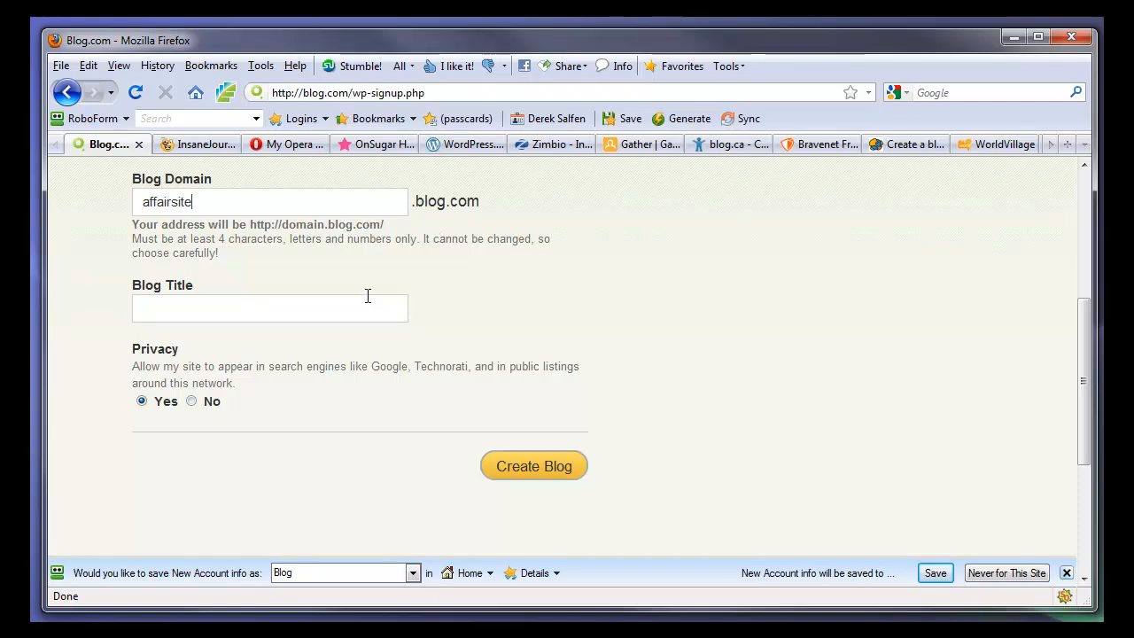
pyautogui.click(270, 309)
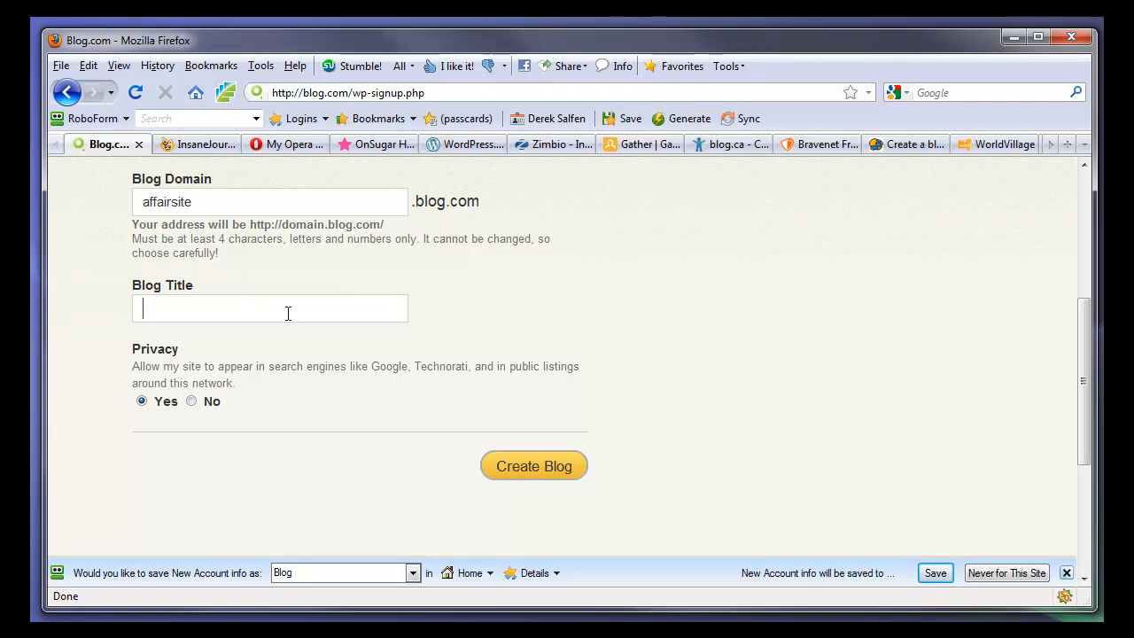
pyautogui.write('After')
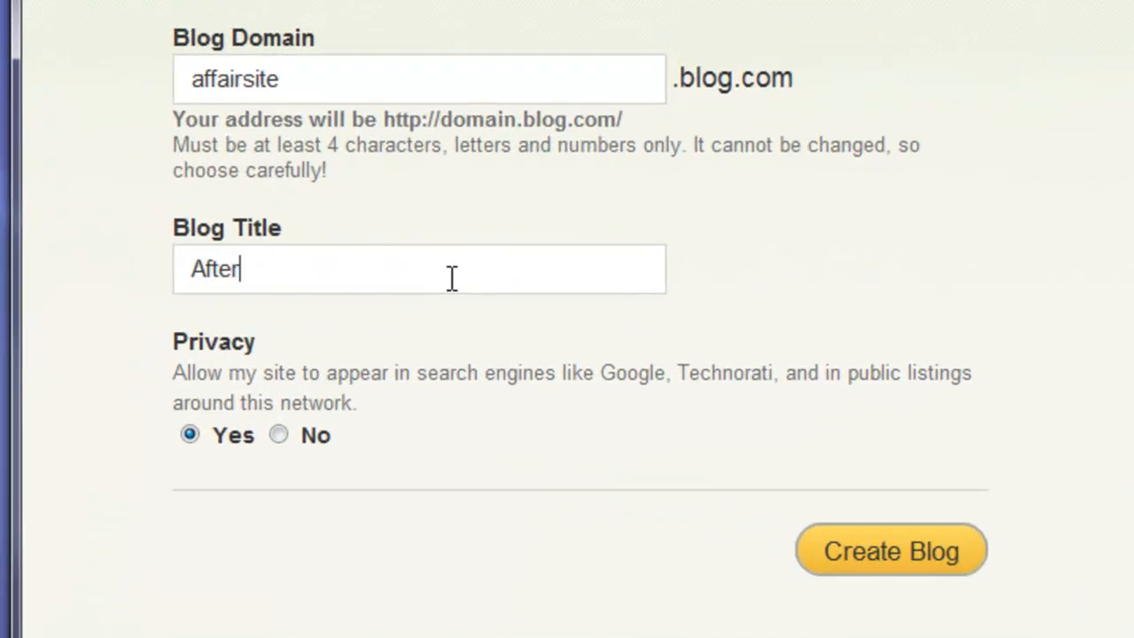
pyautogui.write('an')
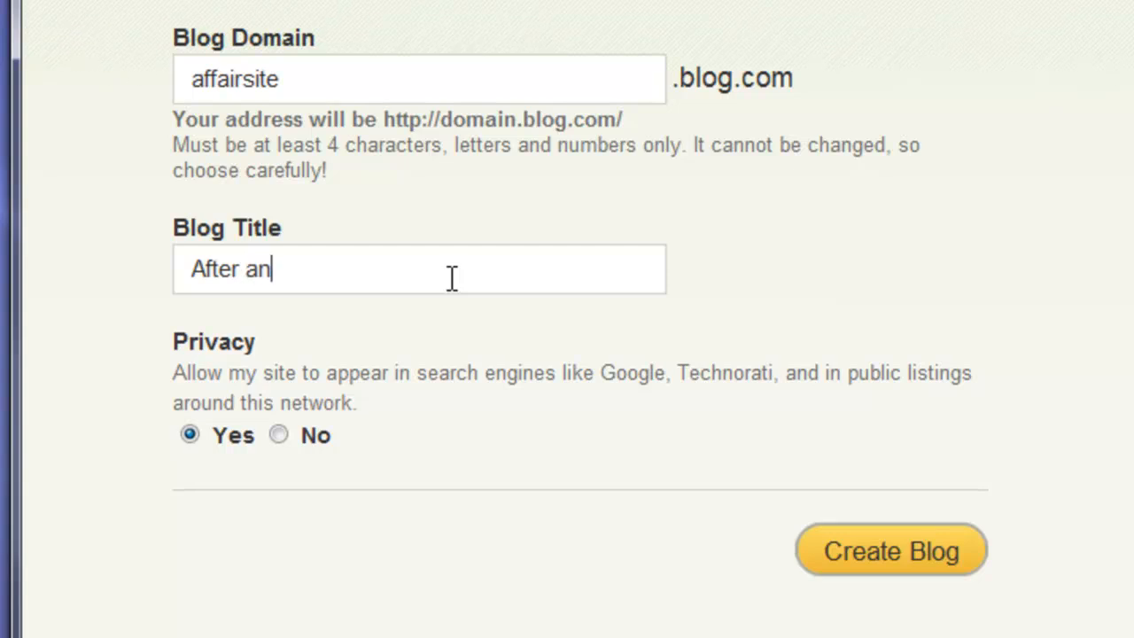
pyautogui.write('Affair')
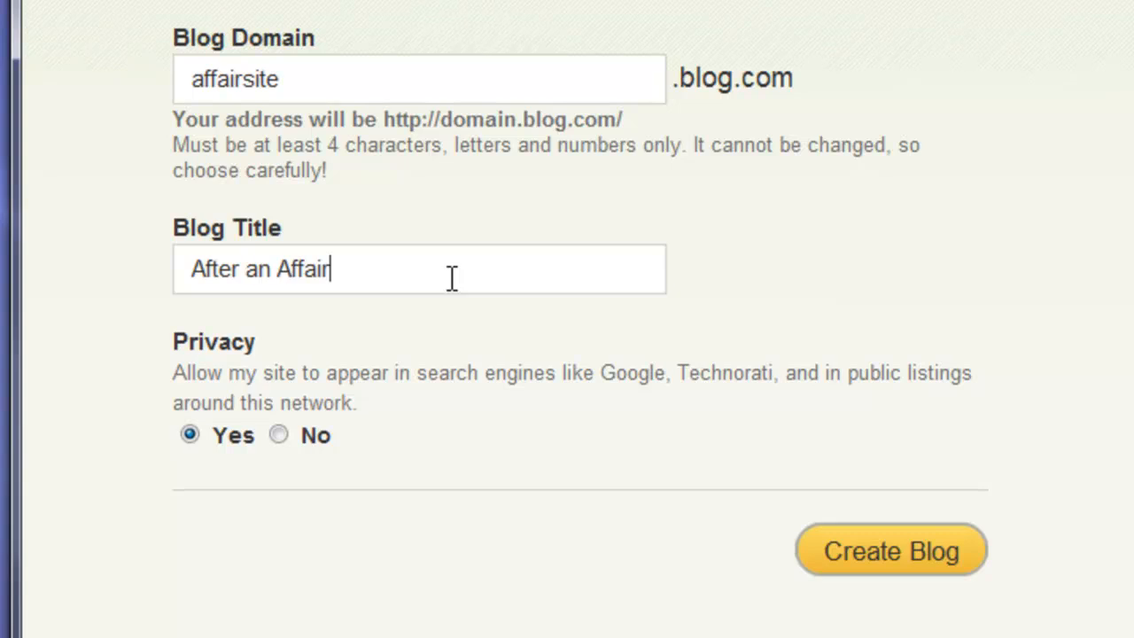
pyautogui.moveTo(226, 385)
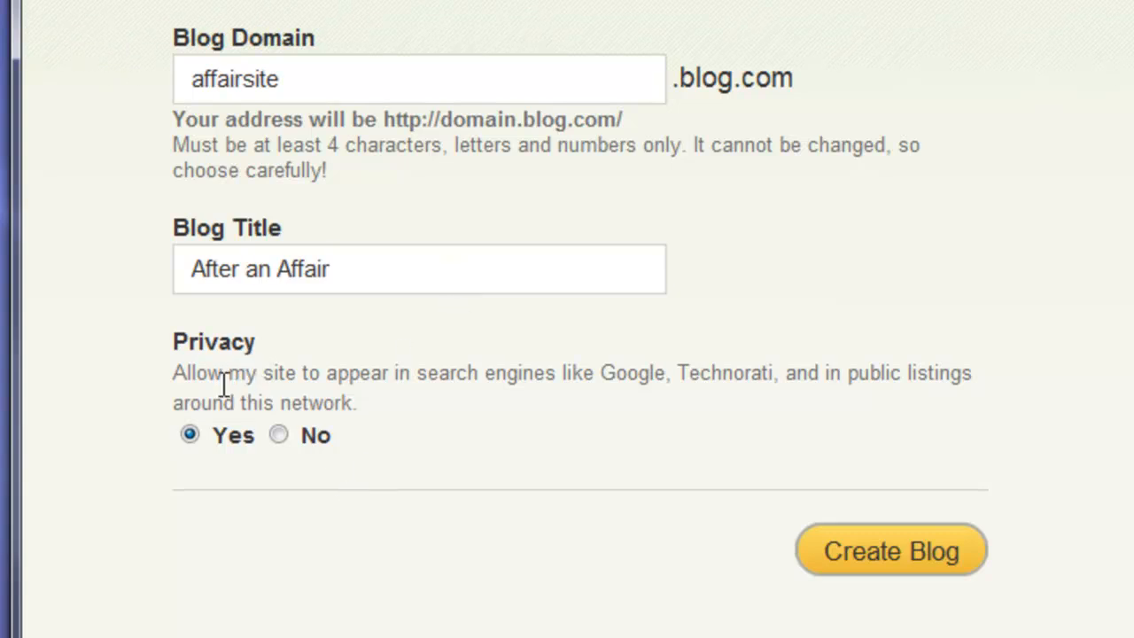
pyautogui.moveTo(283, 401)
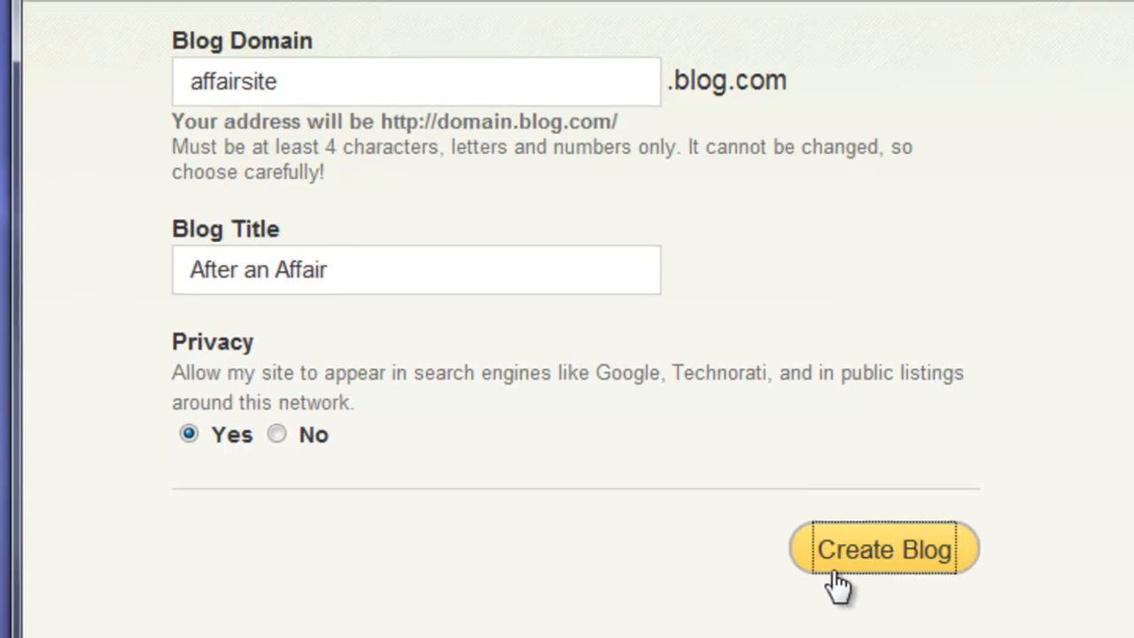
# Submit Create Blog, then reload and resend the signup after the 502 Bad Gateway error.
pyautogui.click(883, 548)
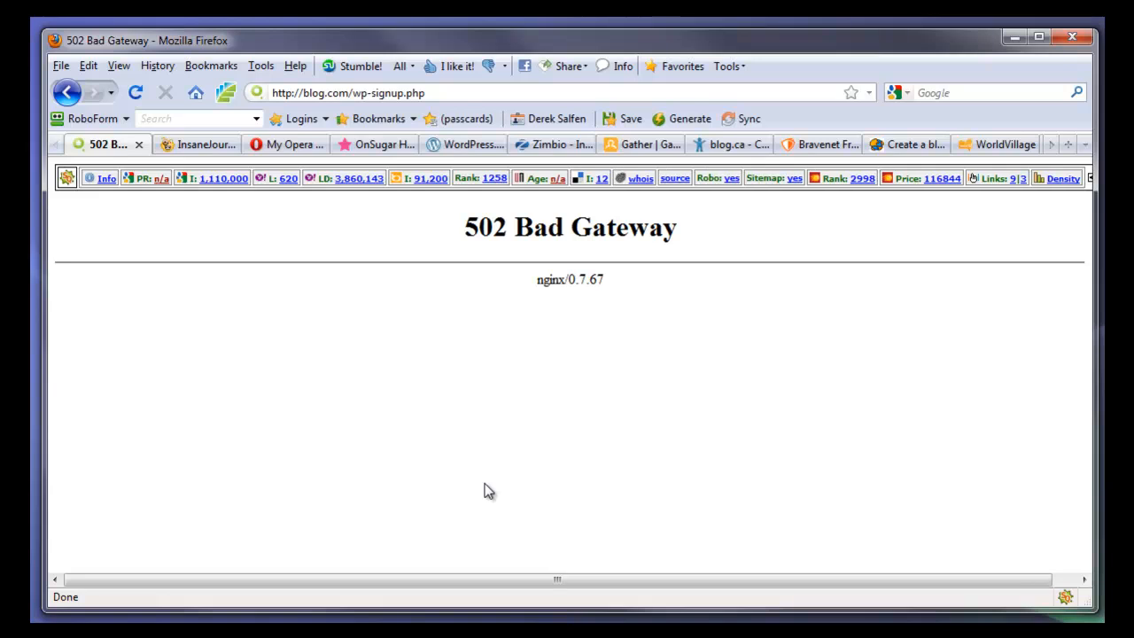
pyautogui.moveTo(553, 255)
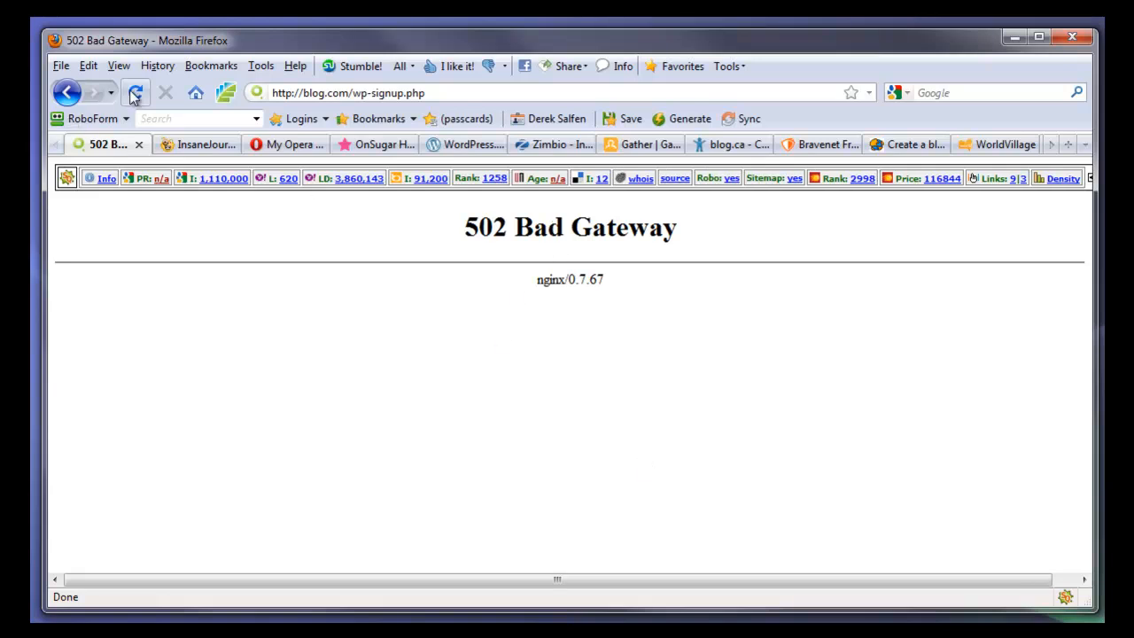
pyautogui.click(134, 92)
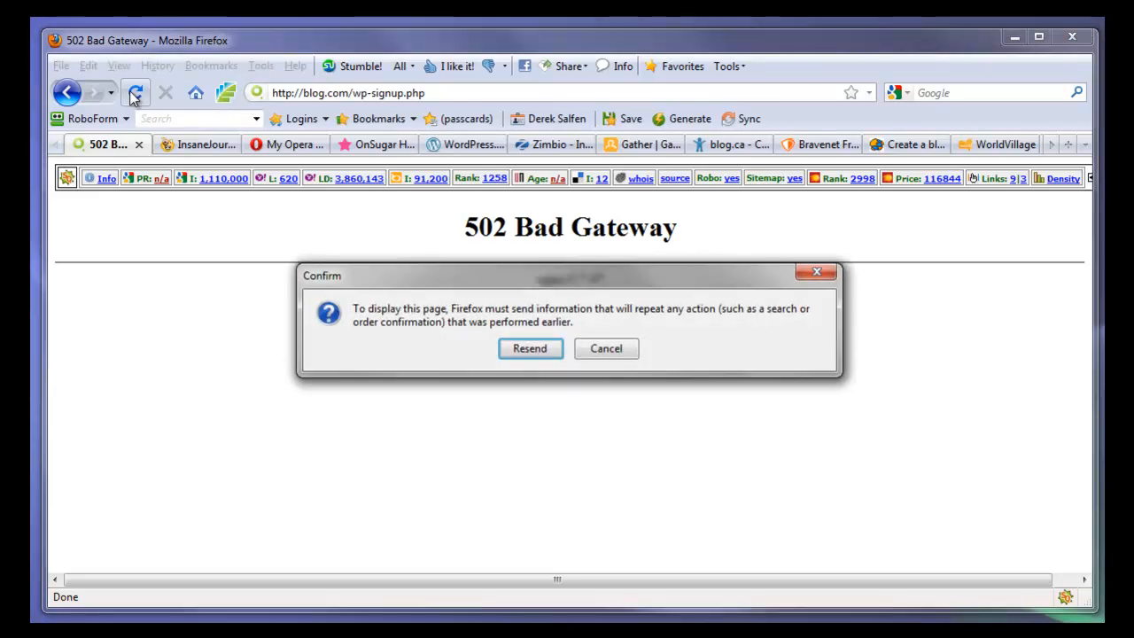
pyautogui.click(529, 347)
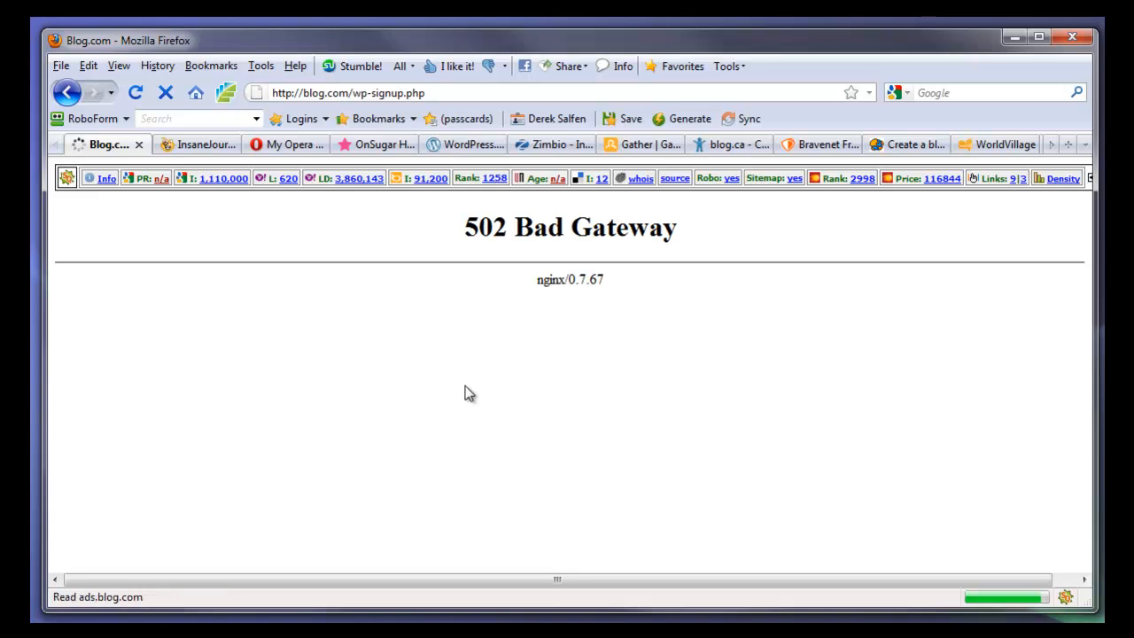
pyautogui.click(134, 92)
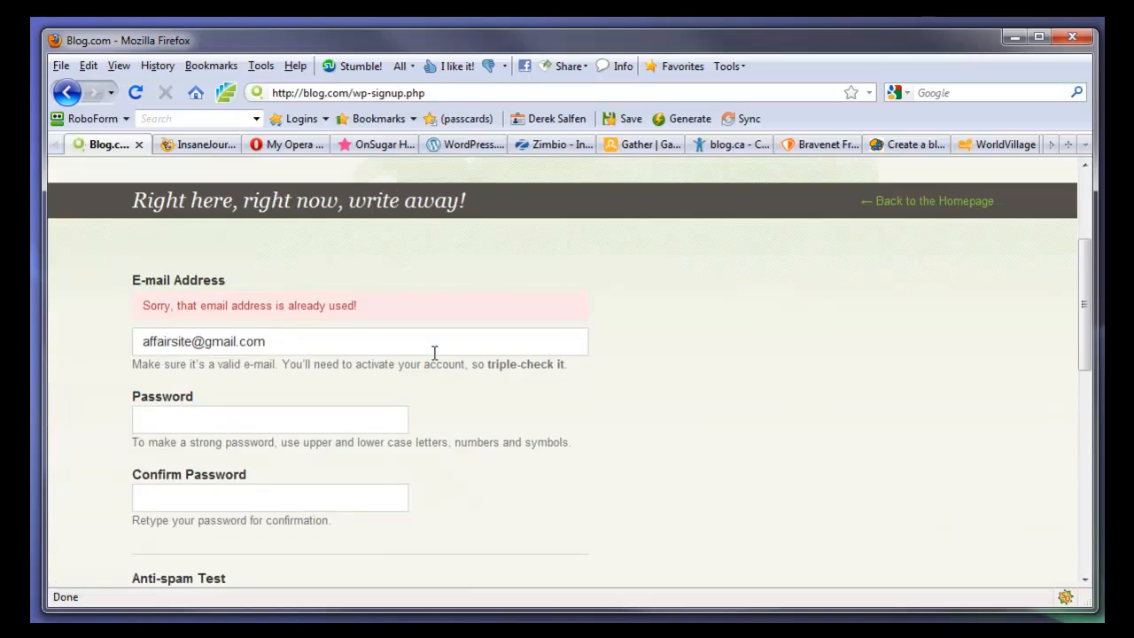
pyautogui.scroll(-3)
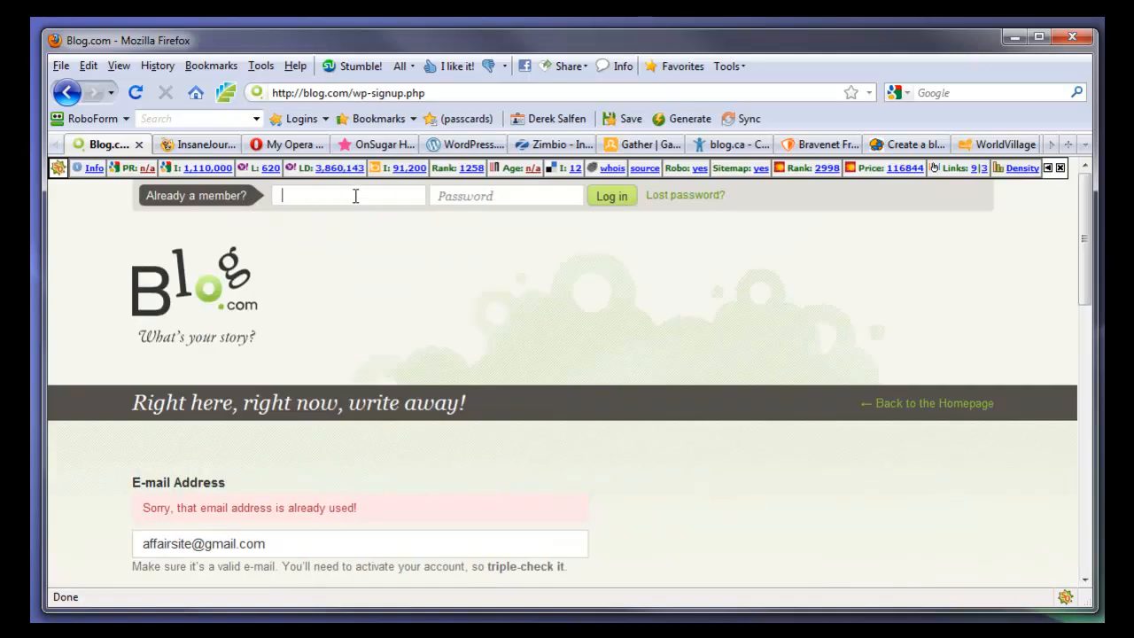
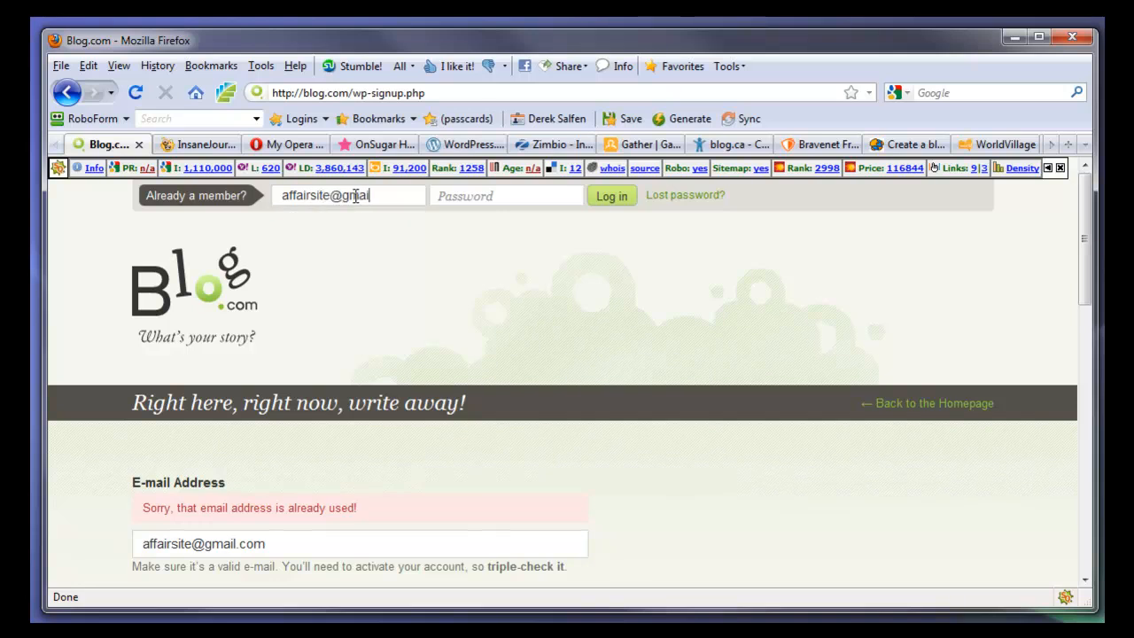
pyautogui.write('••')
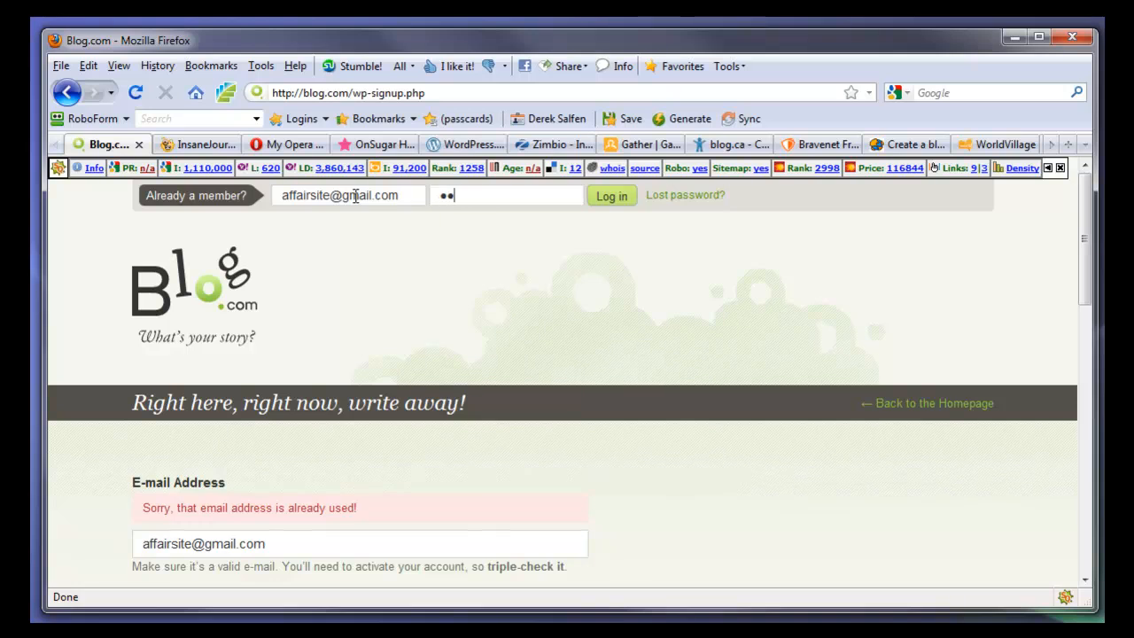
pyautogui.click(611, 196)
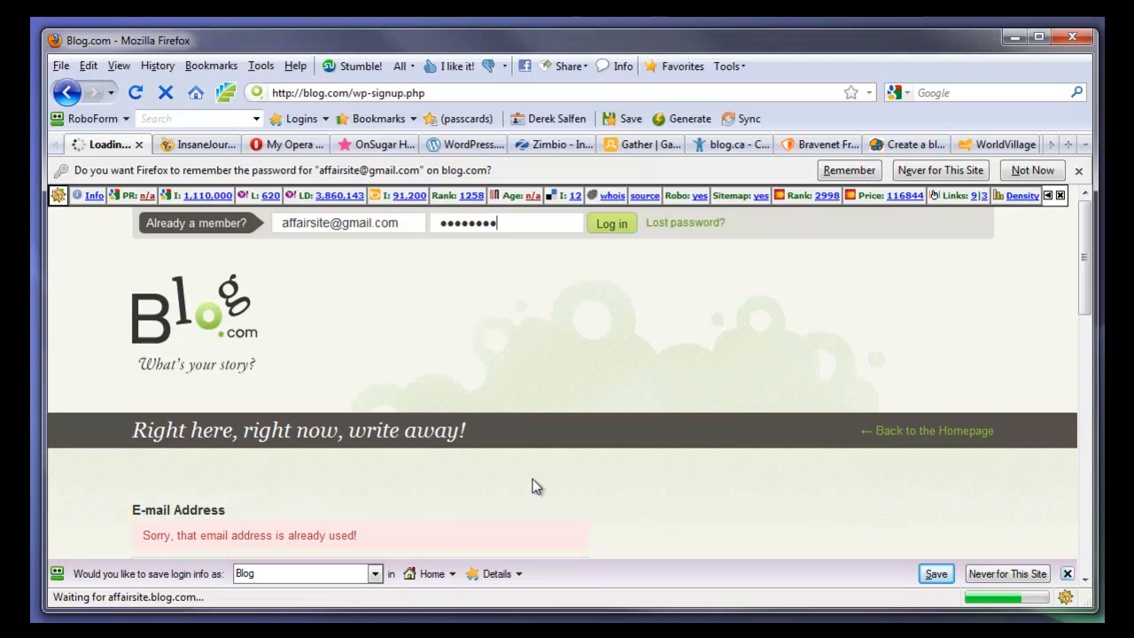
pyautogui.click(611, 222)
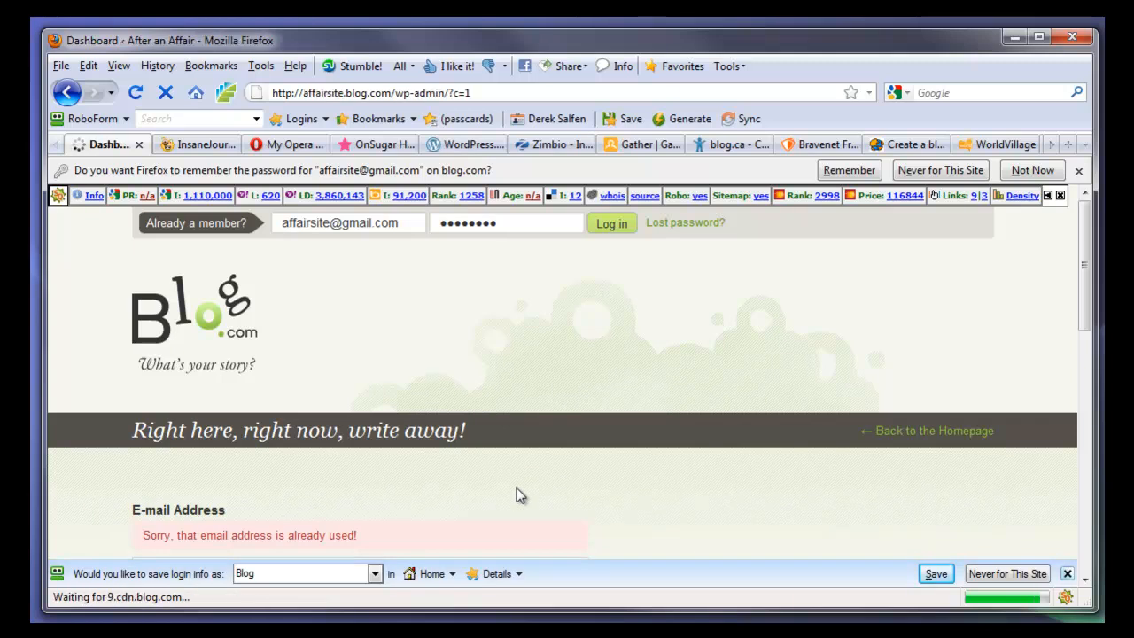
pyautogui.click(611, 222)
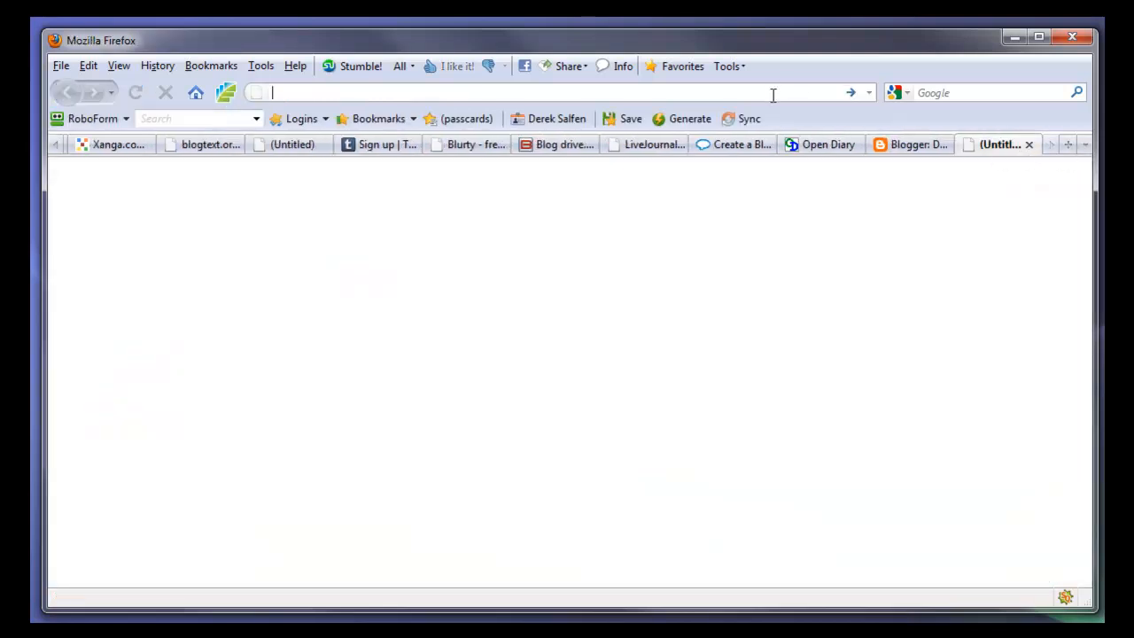
# Go to mail.google.com and sign out of the currently open Gmail account.
pyautogui.write('mail')
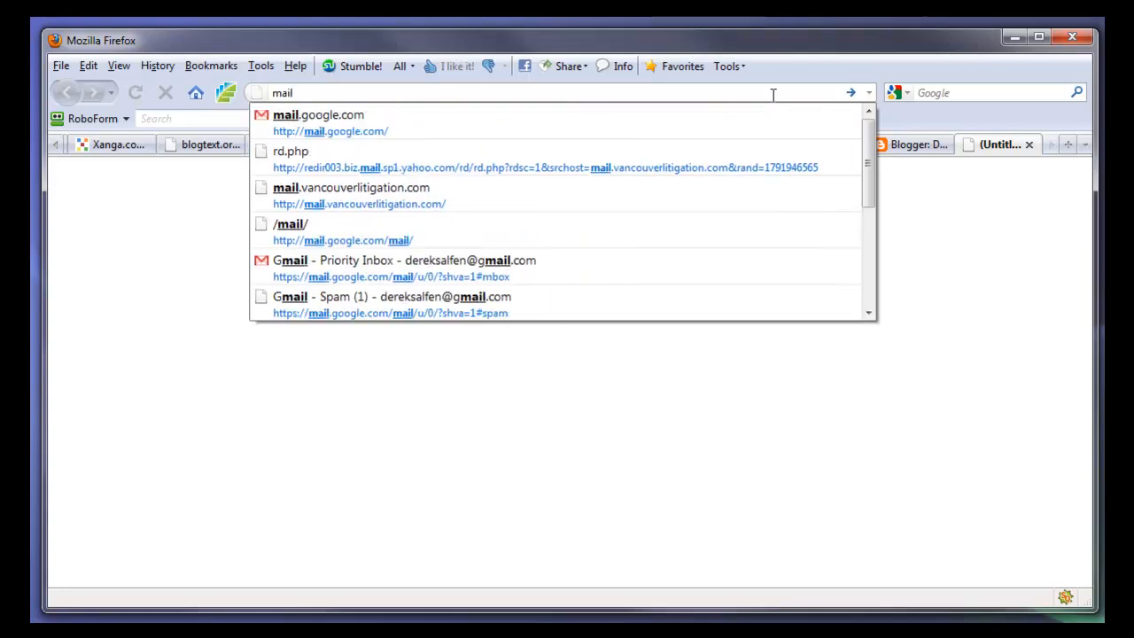
pyautogui.click(318, 123)
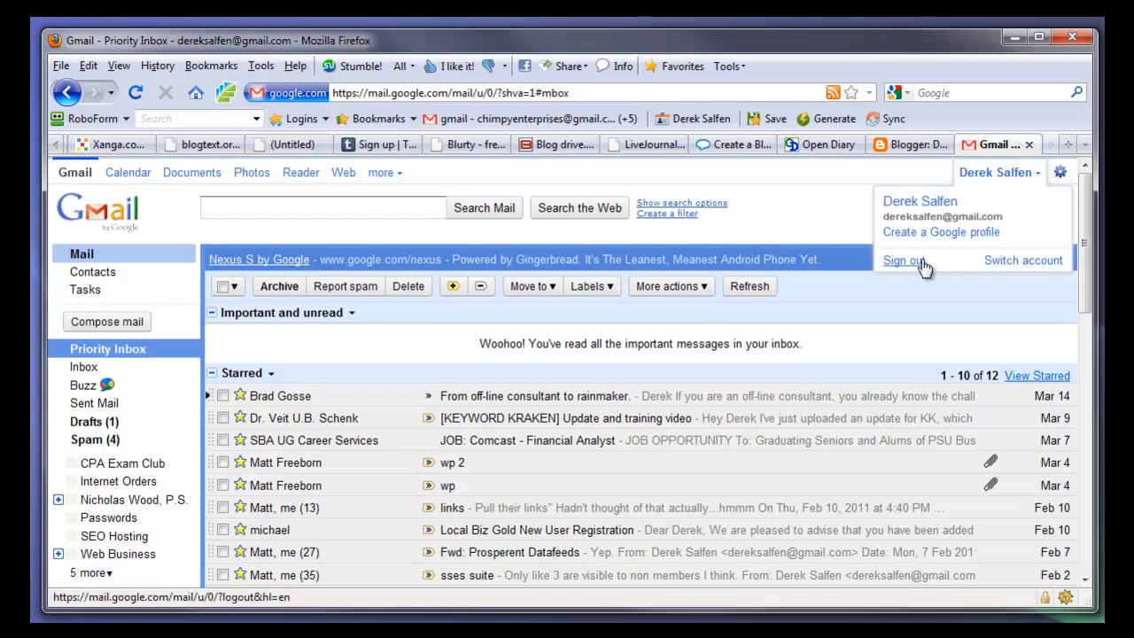
pyautogui.click(903, 259)
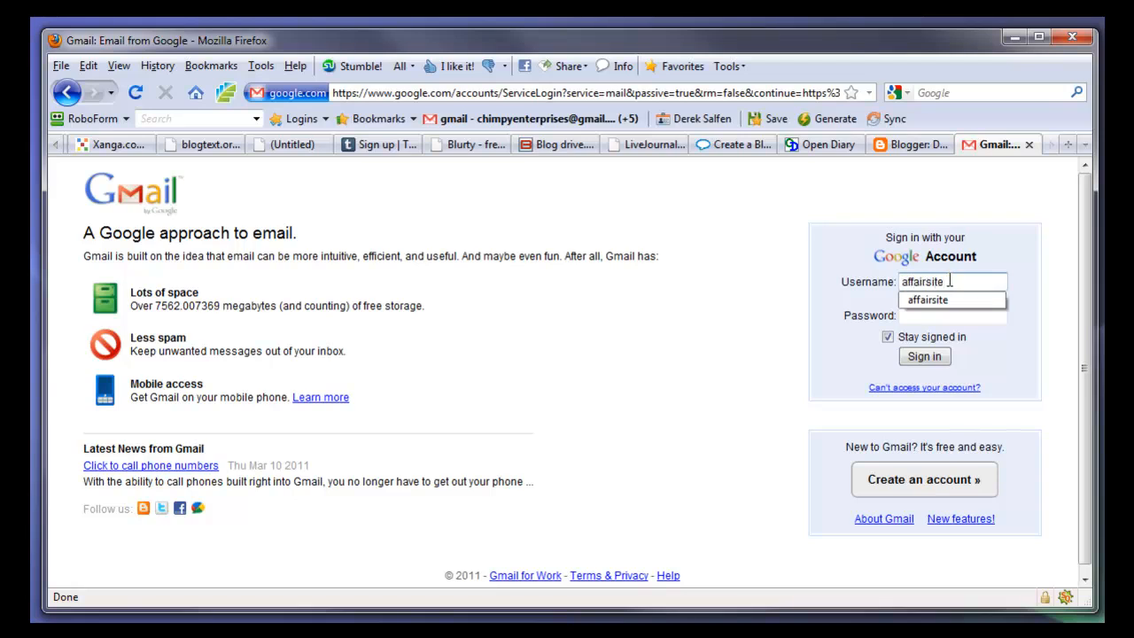
pyautogui.click(952, 315)
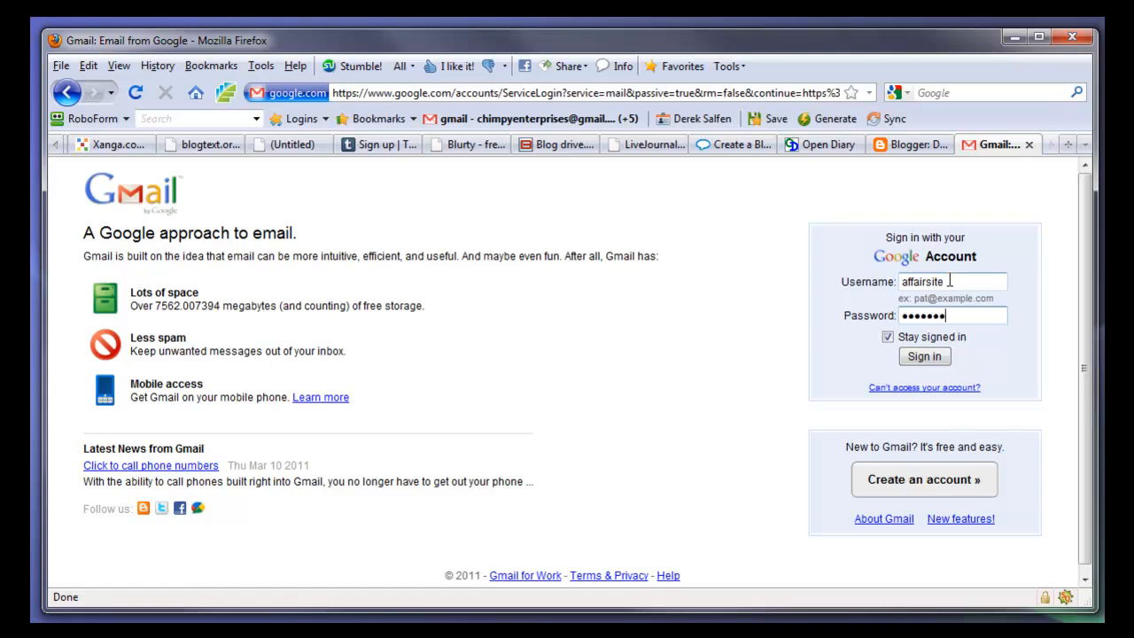
pyautogui.click(924, 356)
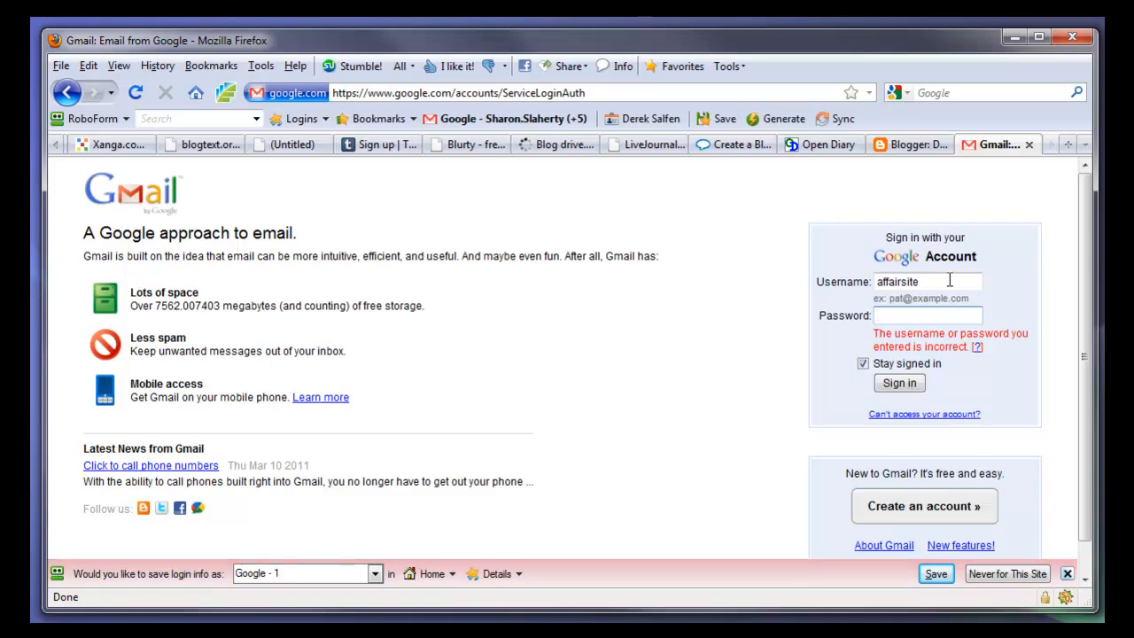
pyautogui.write('password')
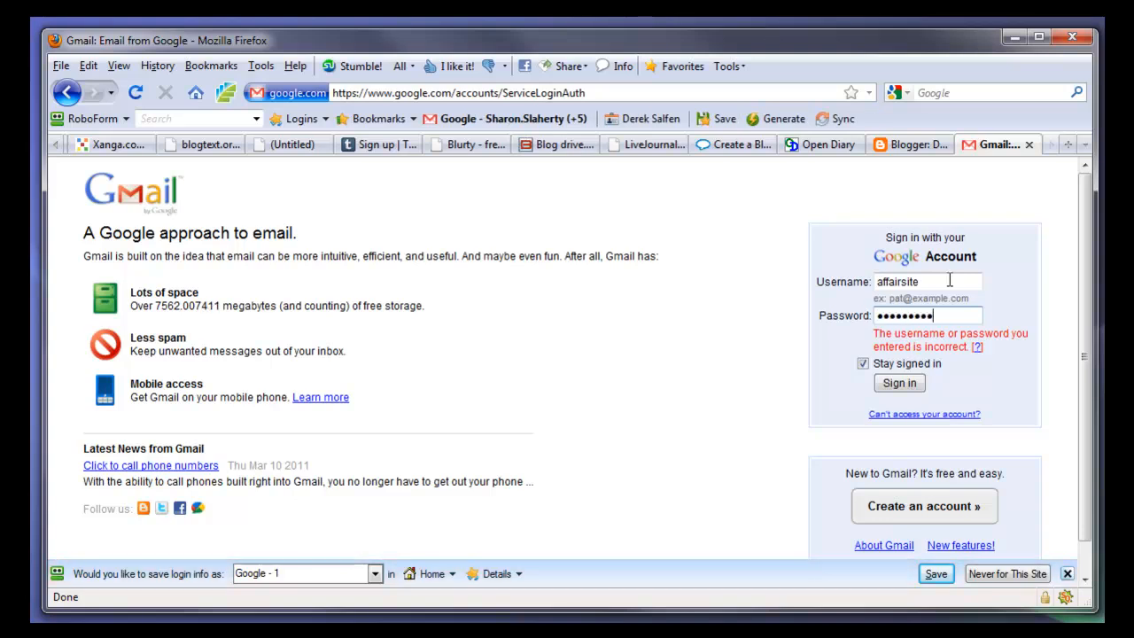
pyautogui.click(898, 382)
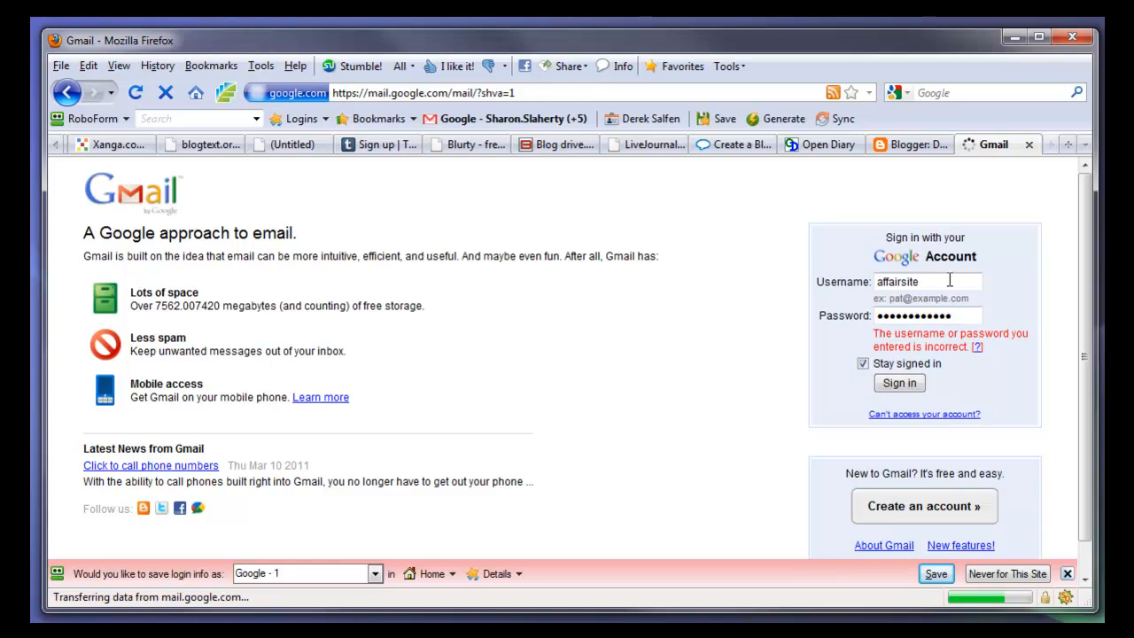
pyautogui.click(899, 383)
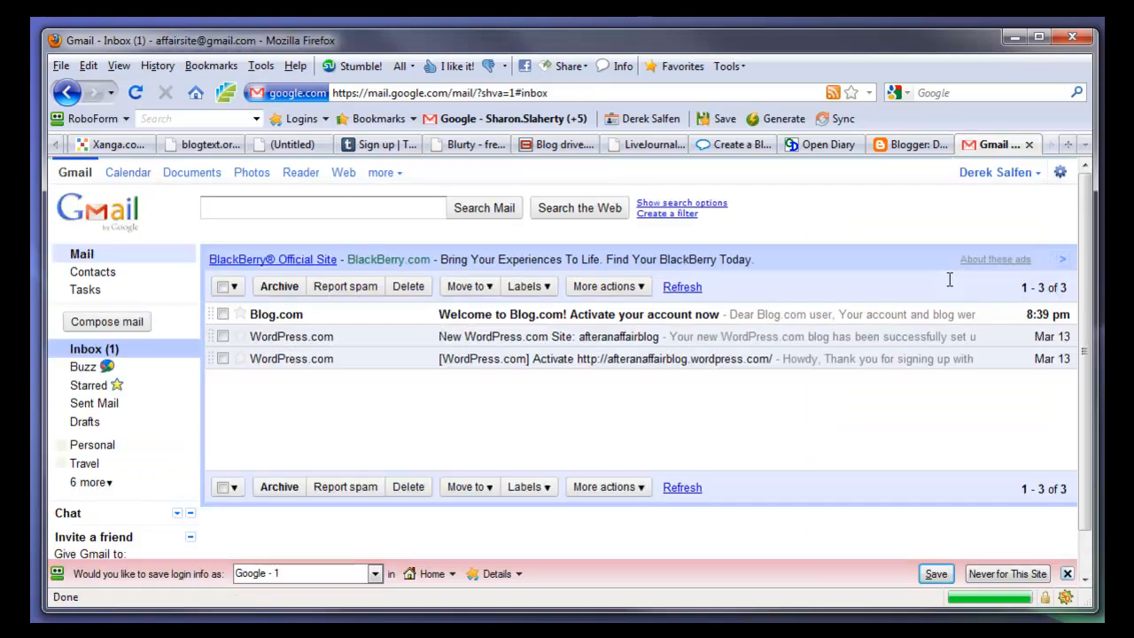
pyautogui.click(576, 314)
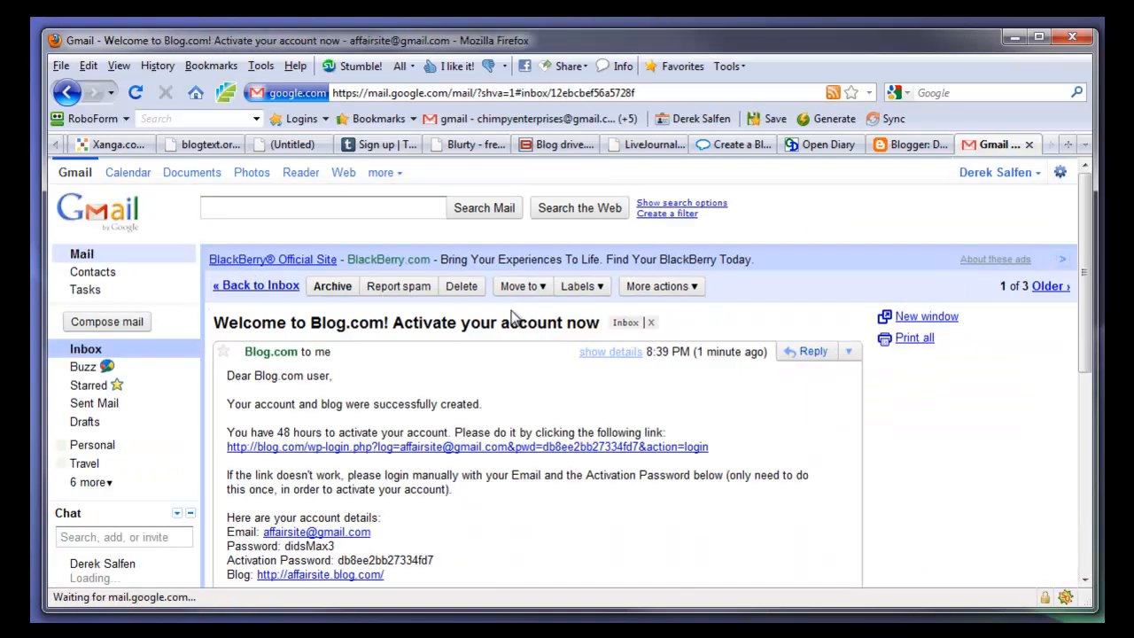
pyautogui.scroll(-3)
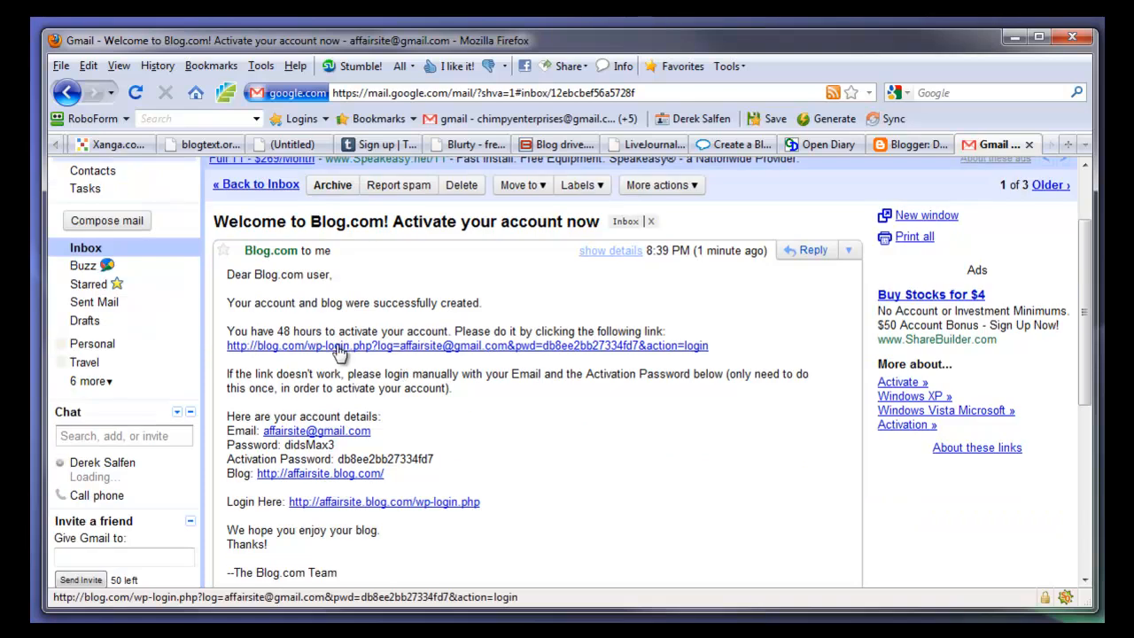